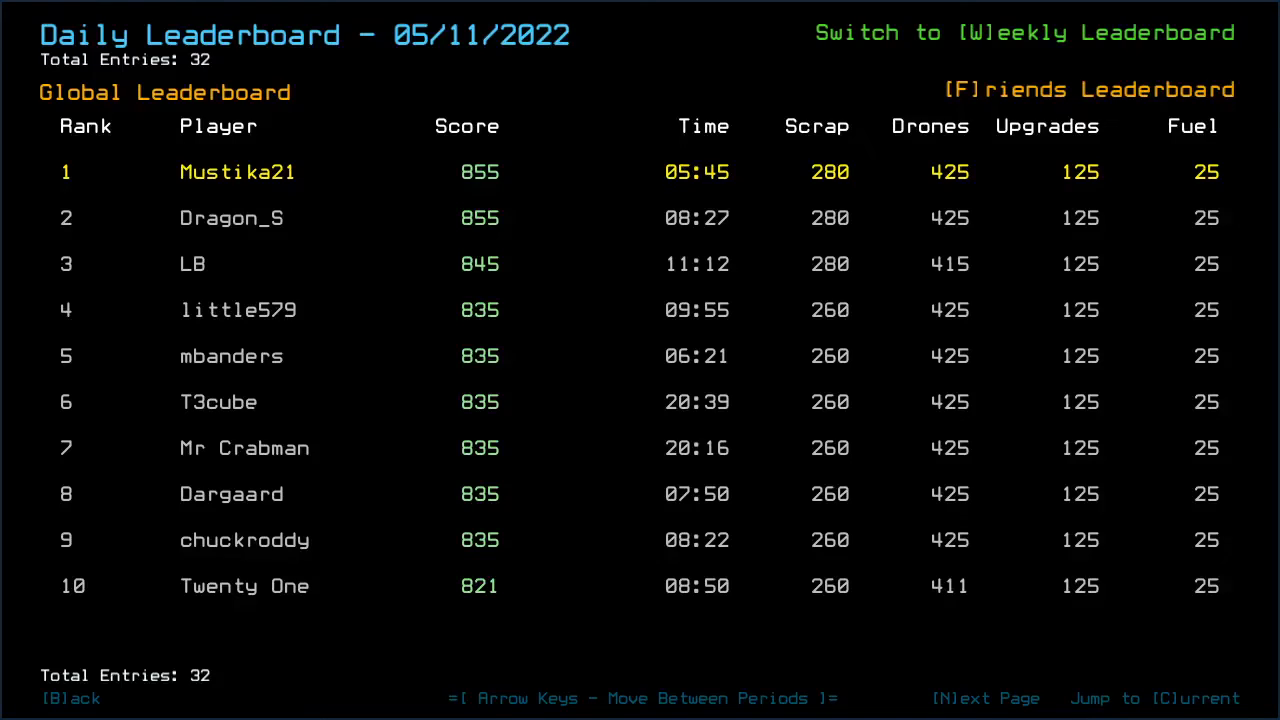
{"action": "mouse_move", "coordinate": [500, 228]}
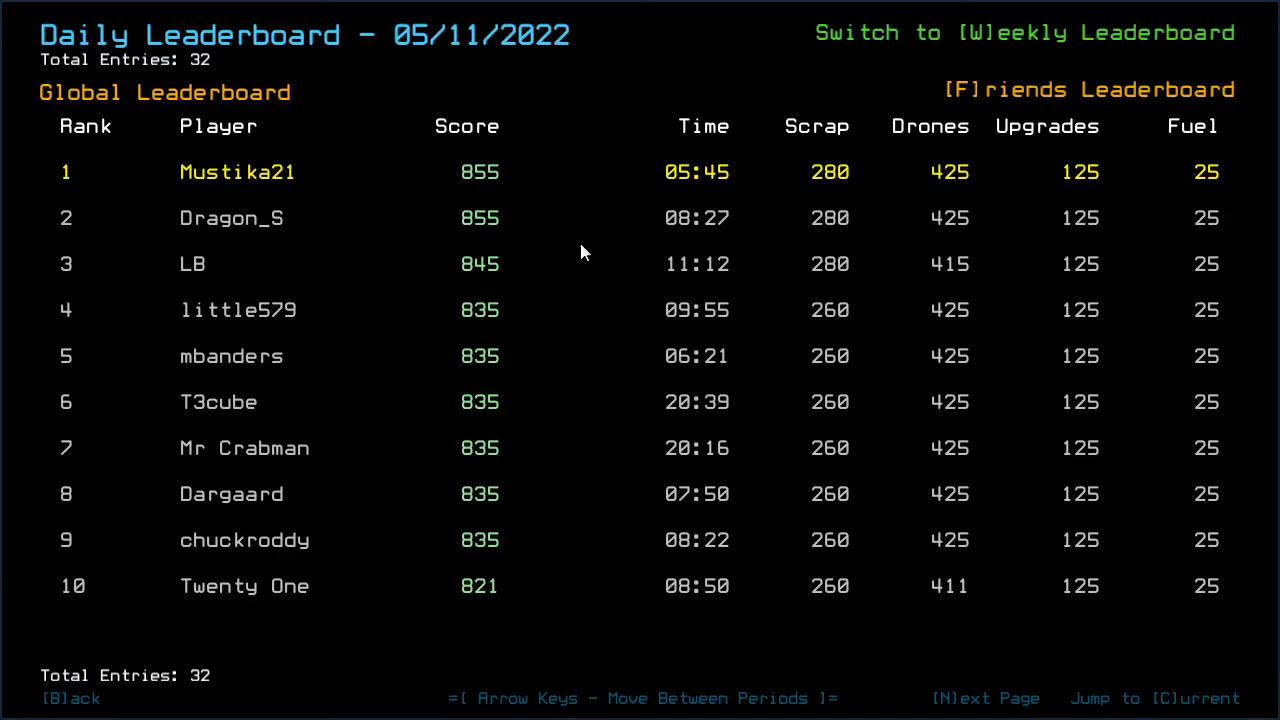
{"action": "mouse_move", "coordinate": [250, 244]}
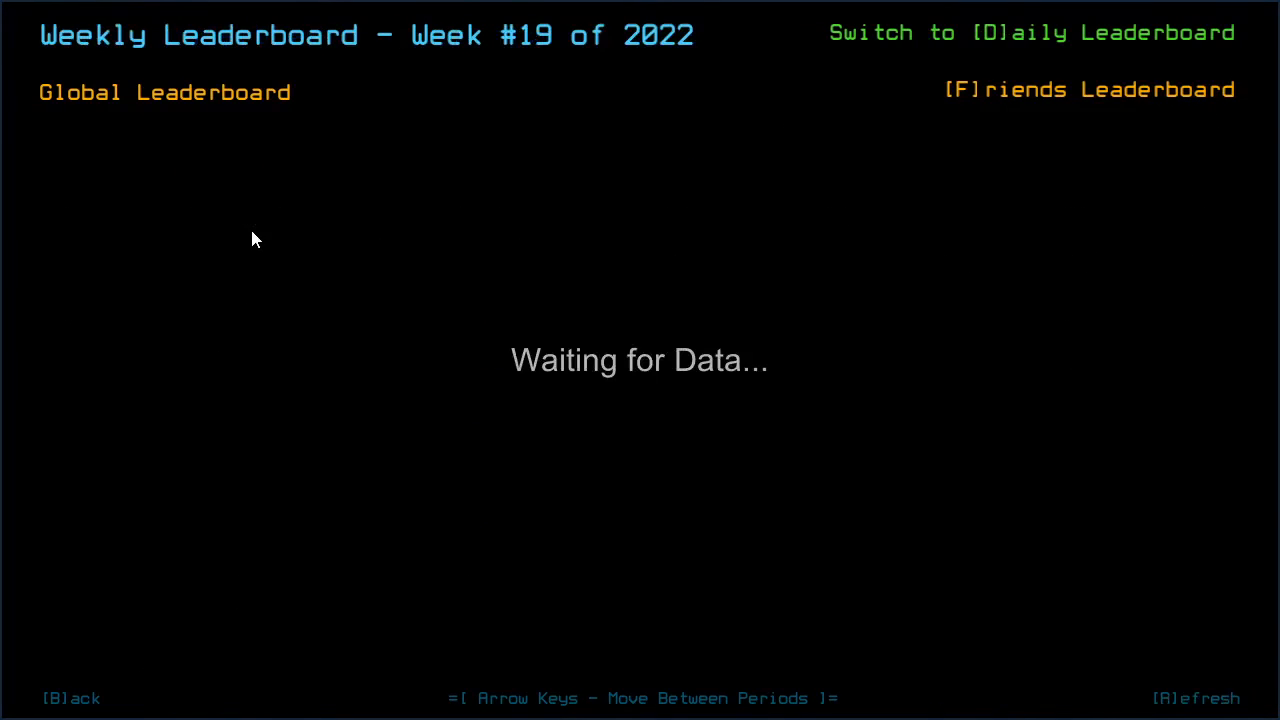
Step: Browse an earlier week, filter the daily rankings to friends, then back out to the Challenge Launcher
{"action": "key", "text": "Left"}
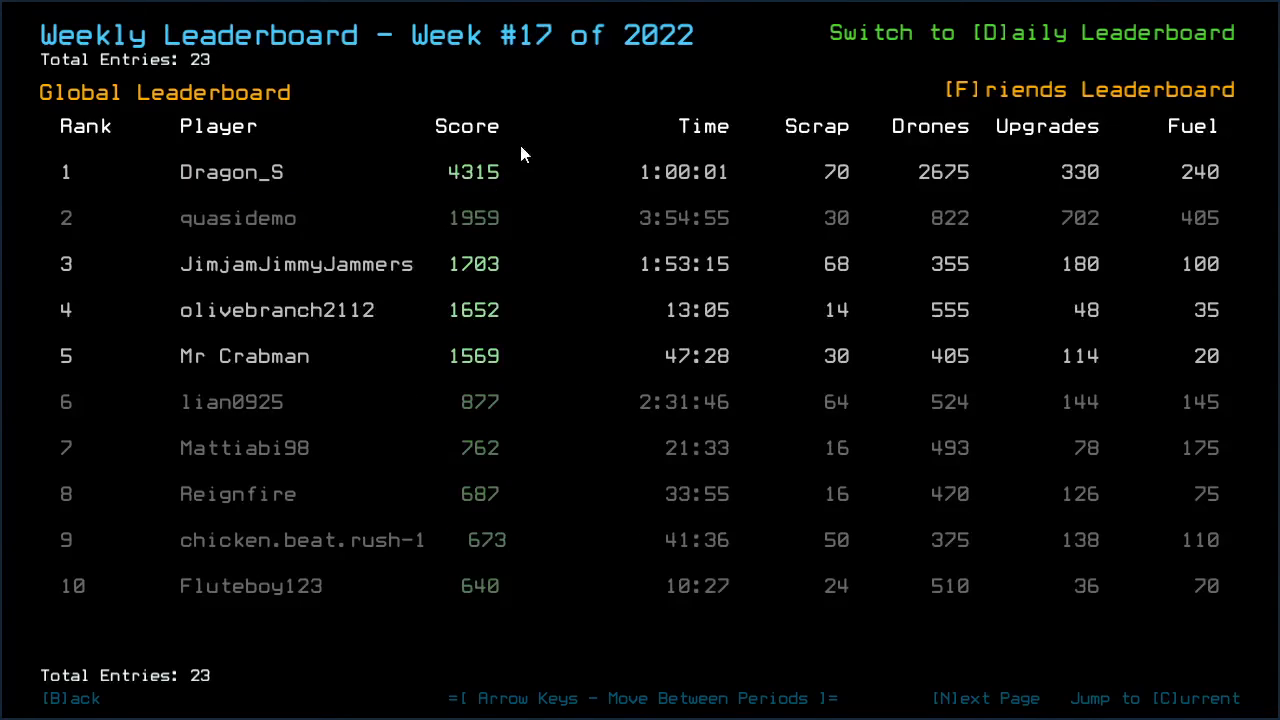
{"action": "mouse_move", "coordinate": [376, 32]}
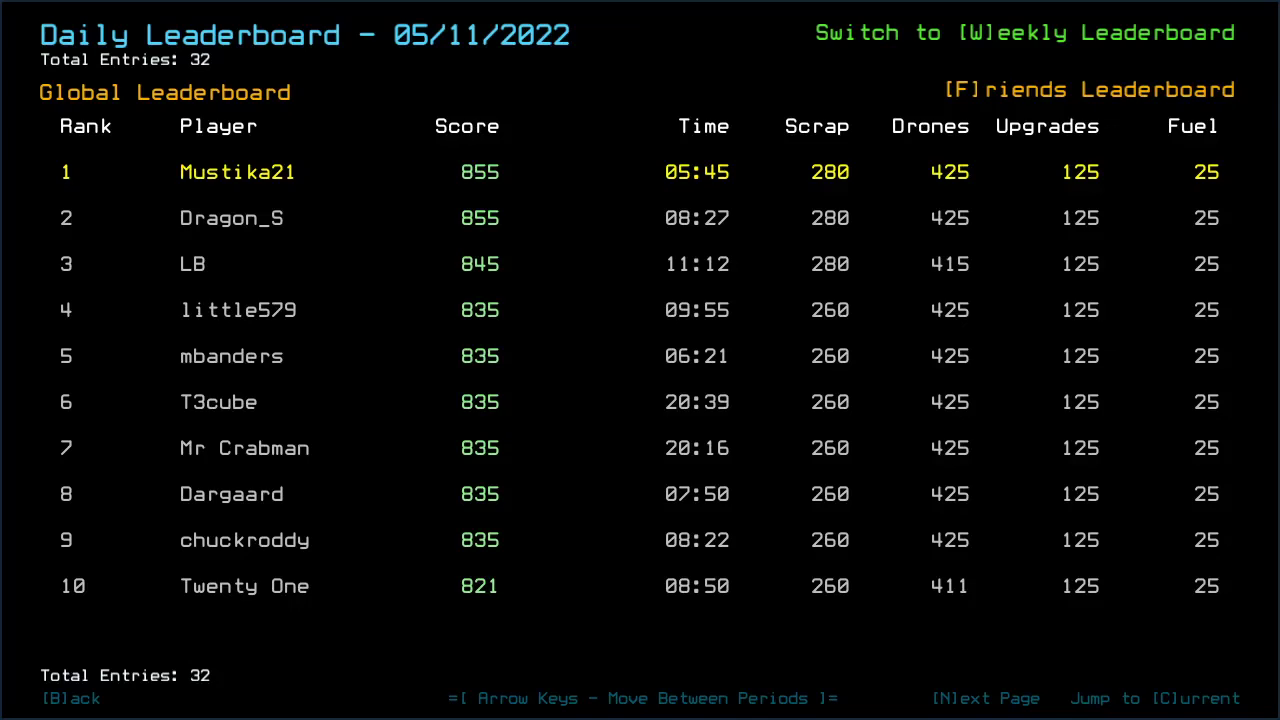
{"action": "left_click", "coordinate": [1088, 90]}
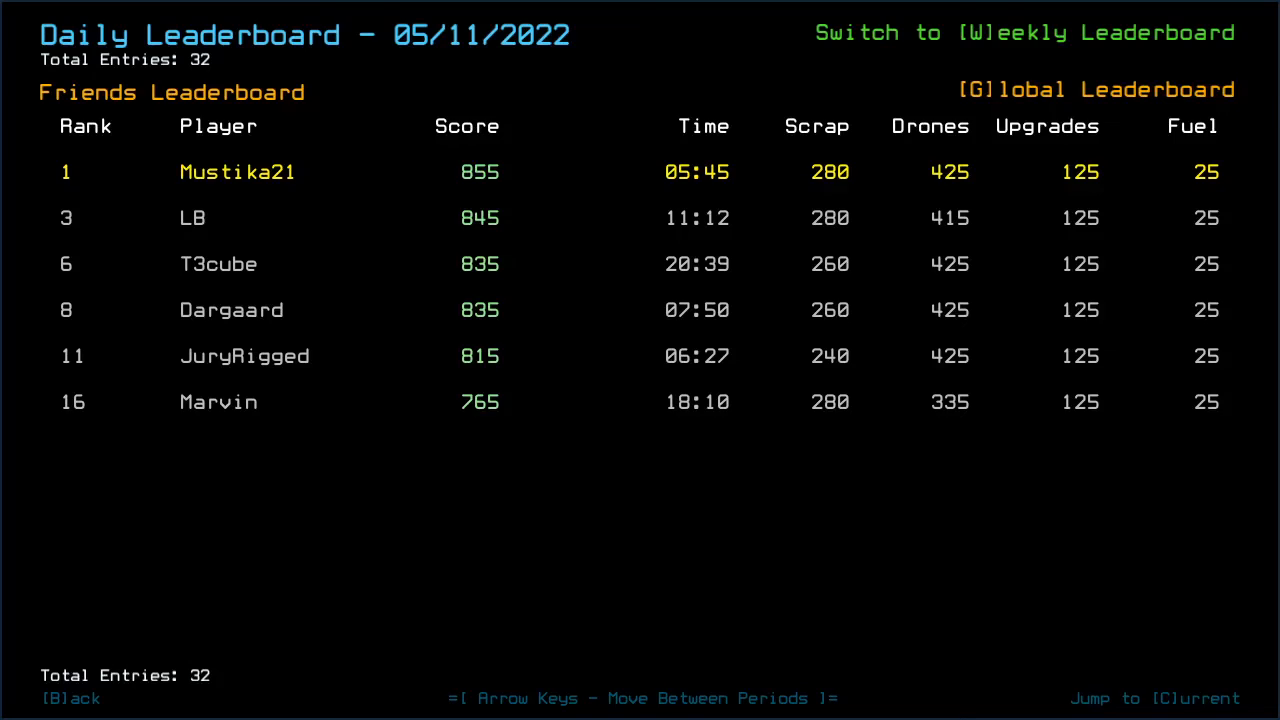
{"action": "key", "text": "b"}
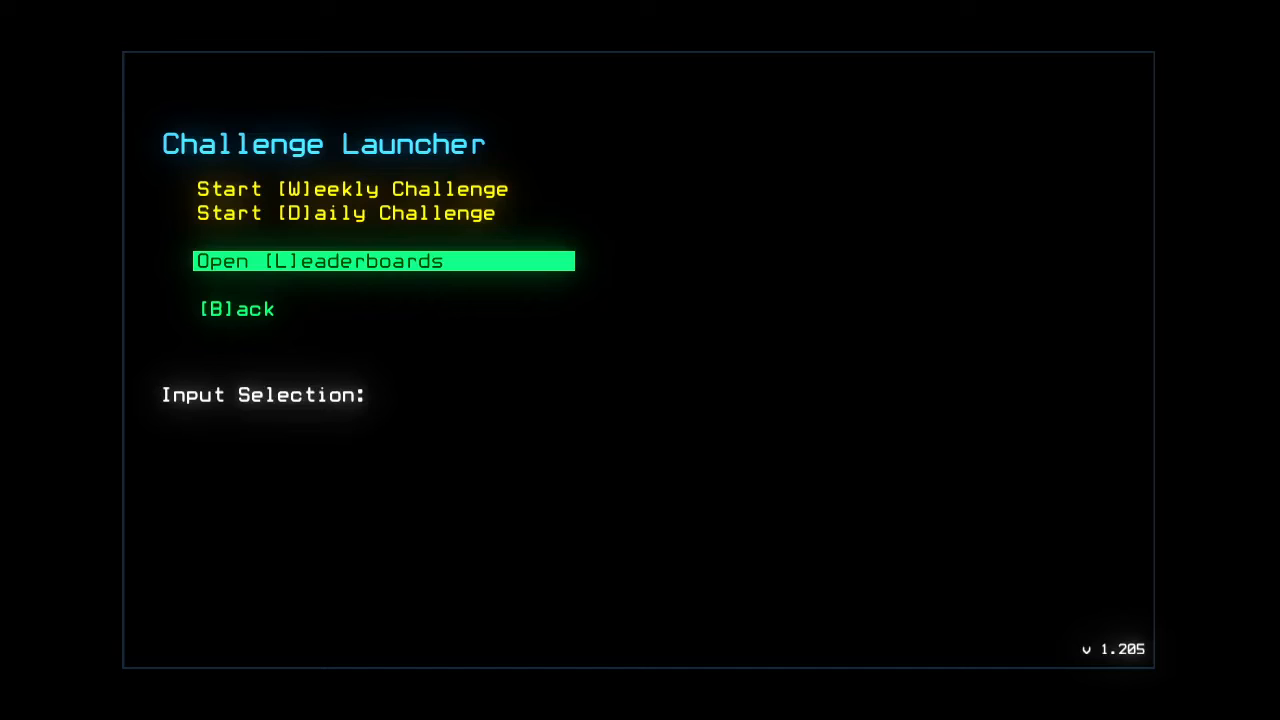
Step: Start the Daily Challenge run from the Challenge Launcher
{"action": "left_click", "coordinate": [384, 260]}
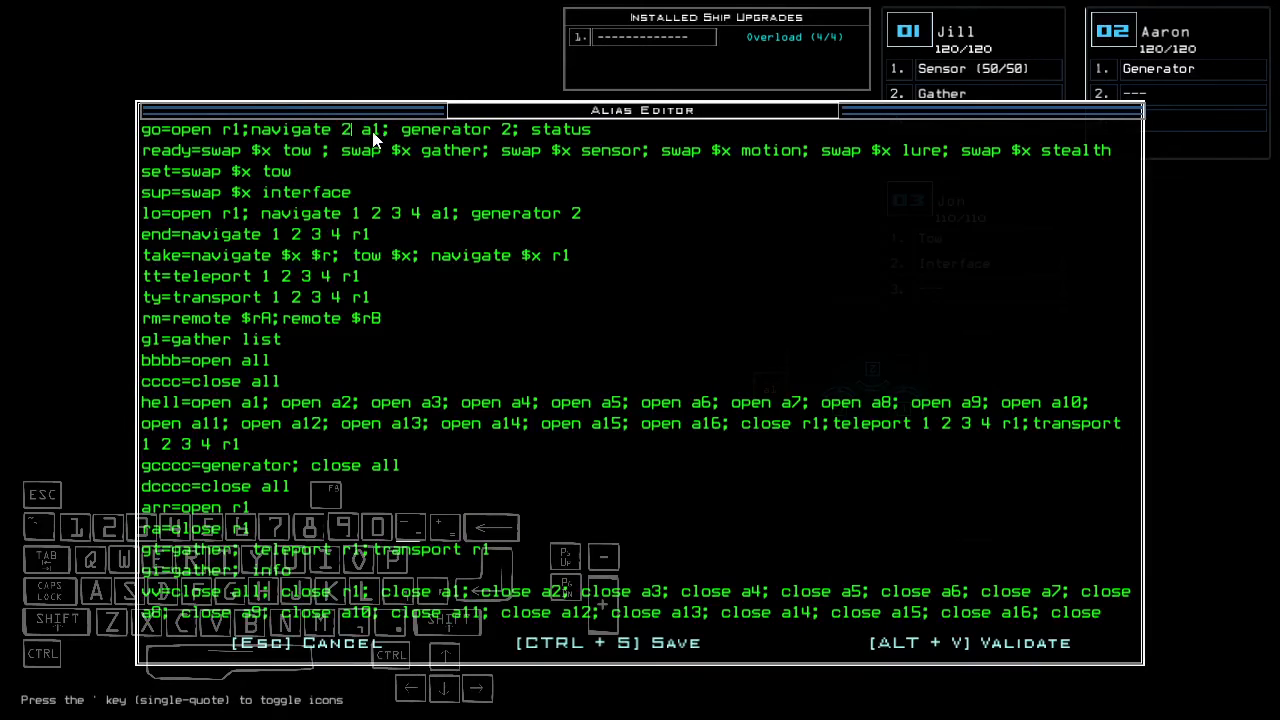
Step: Leave the Alias Editor for the console and trigger F8 during drone setup
{"action": "key", "text": "Escape"}
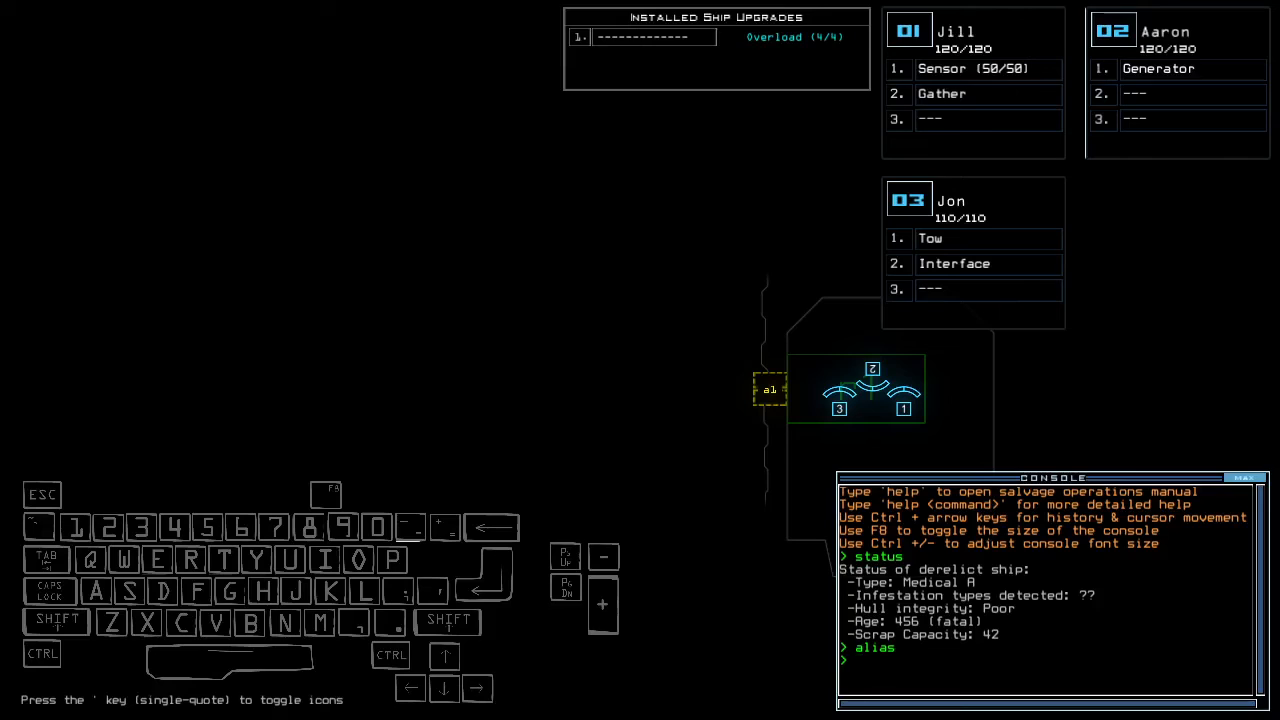
{"action": "mouse_move", "coordinate": [296, 332]}
{"action": "type", "text": "ready 3"}
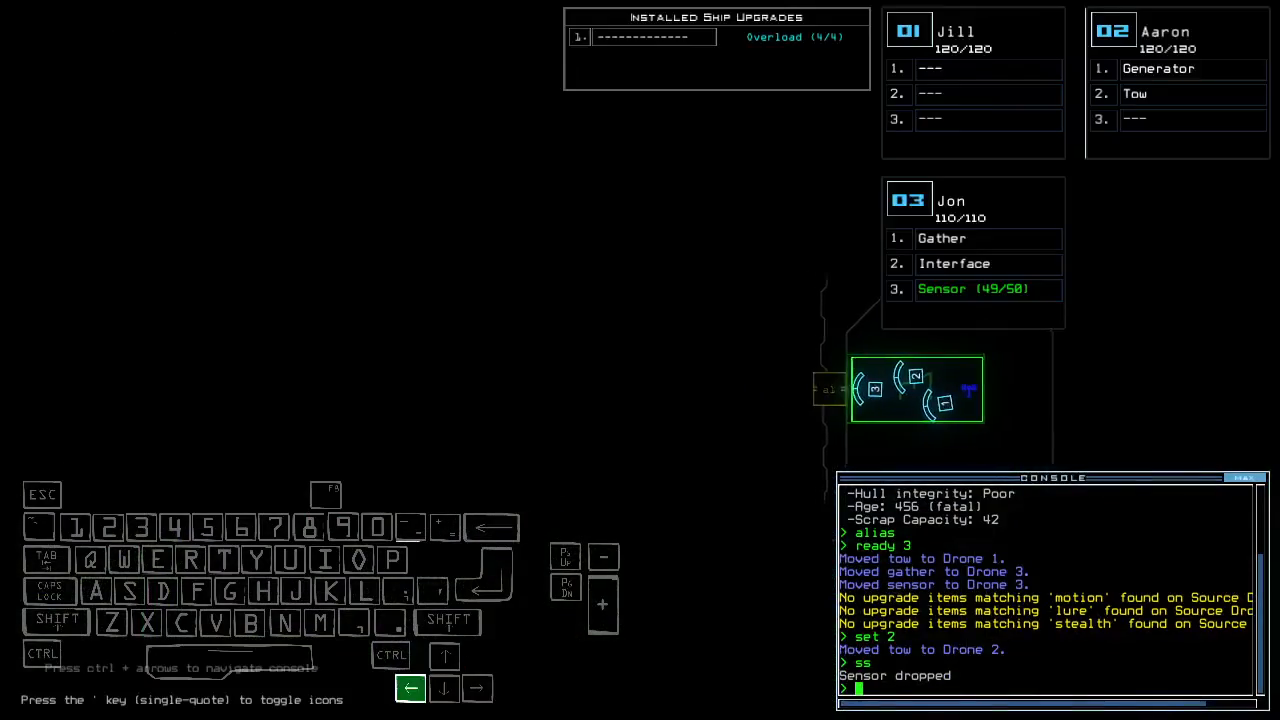
{"action": "key", "text": "f8"}
{"action": "type", "text": "ss"}
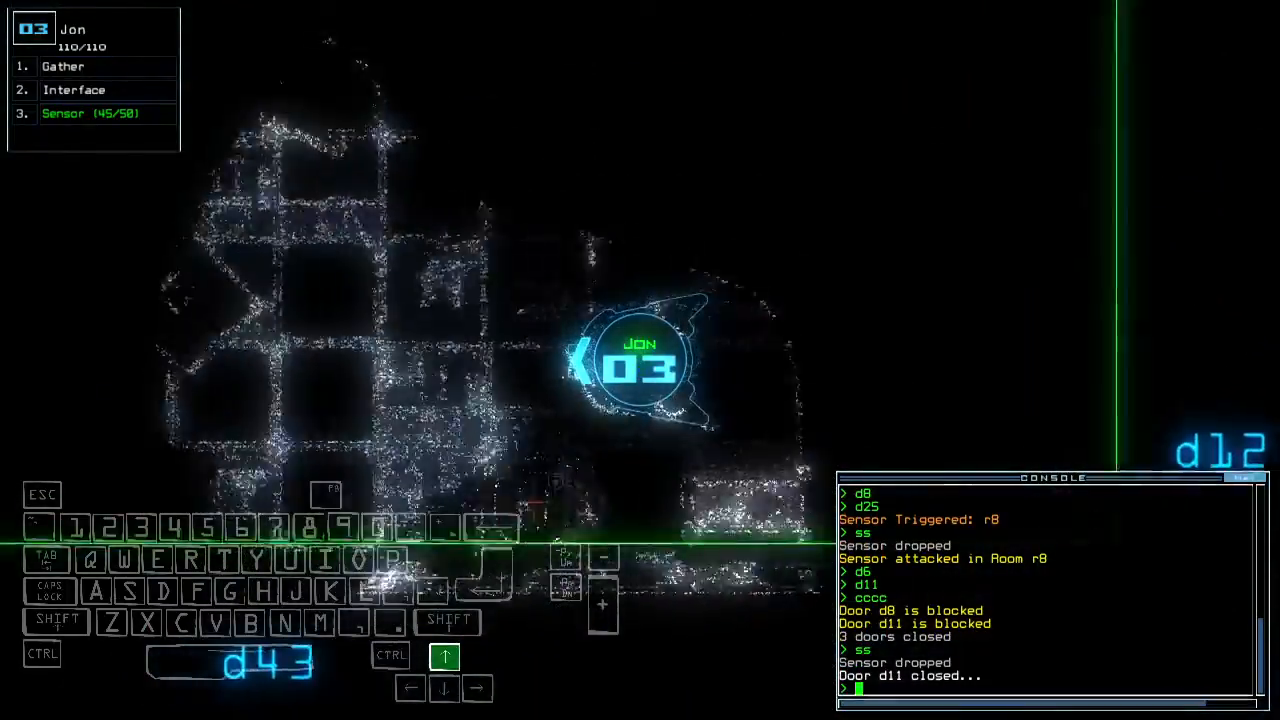
Step: Toggle doors d43 and d31 from the console as drone 3 advances
{"action": "type", "text": "d43"}
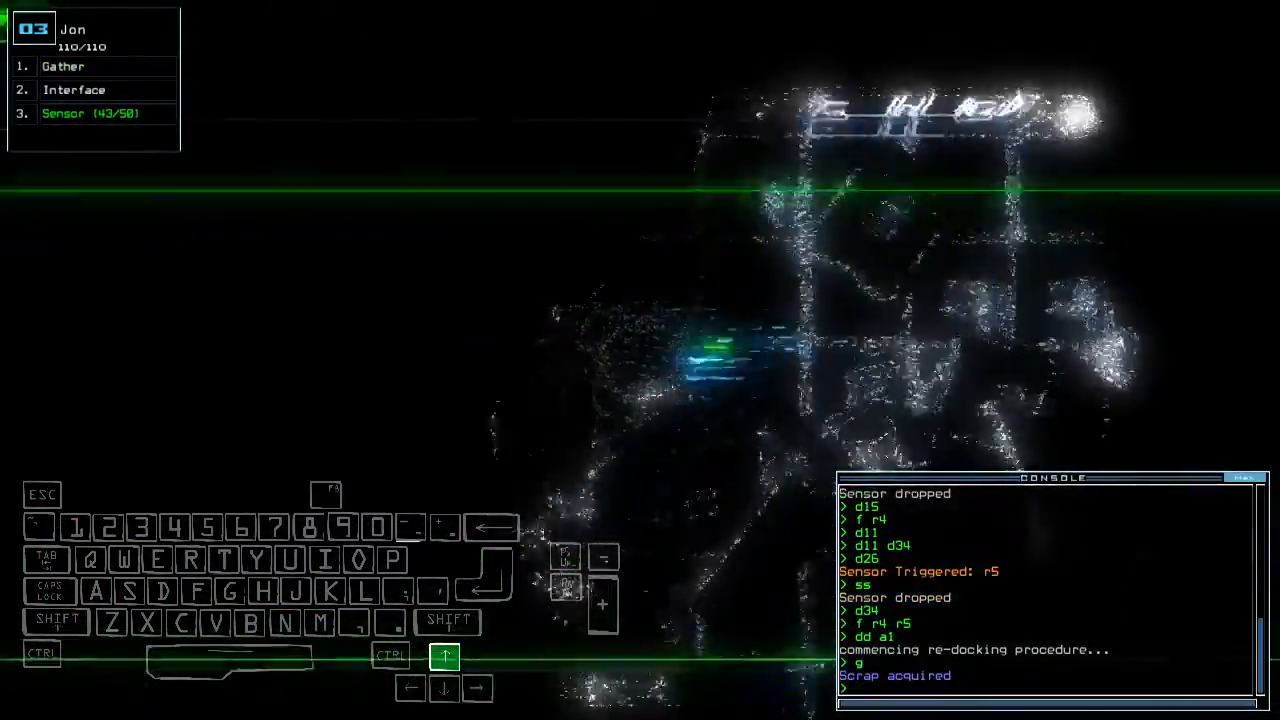
{"action": "type", "text": "d31"}
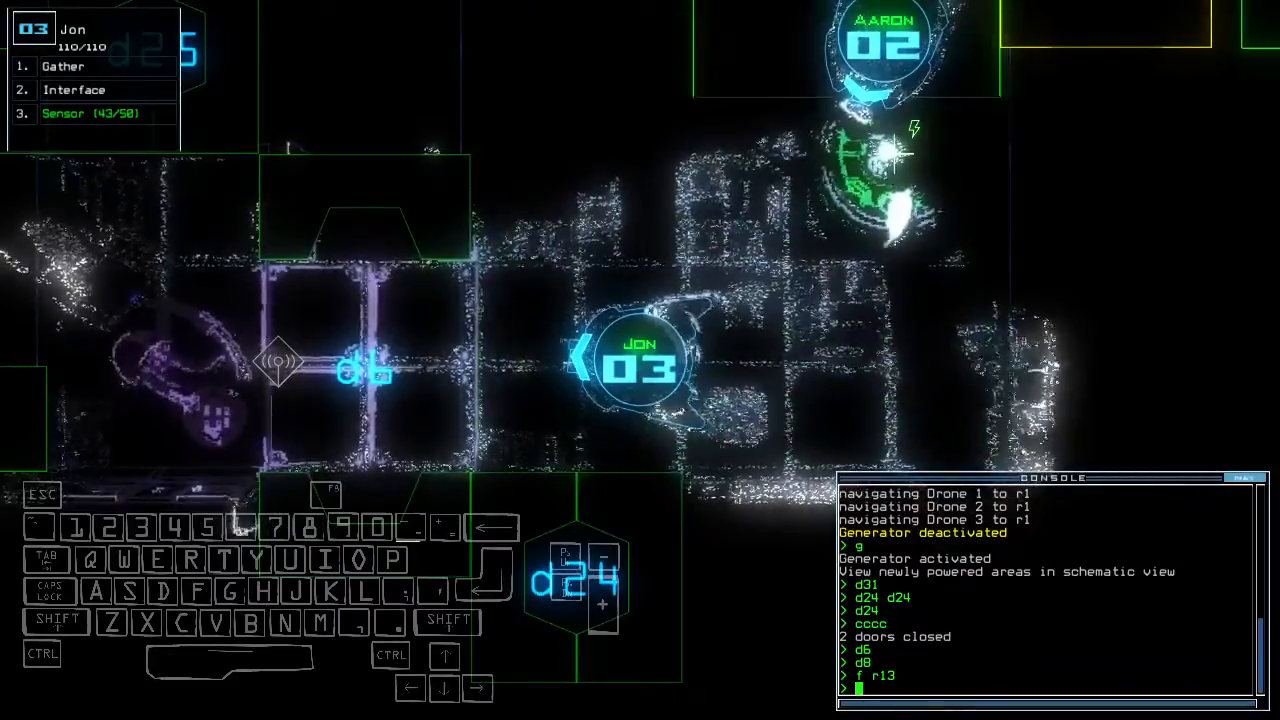
Step: Close doors with ccc, recall the previous command, then toggle door d27
{"action": "type", "text": "ccc"}
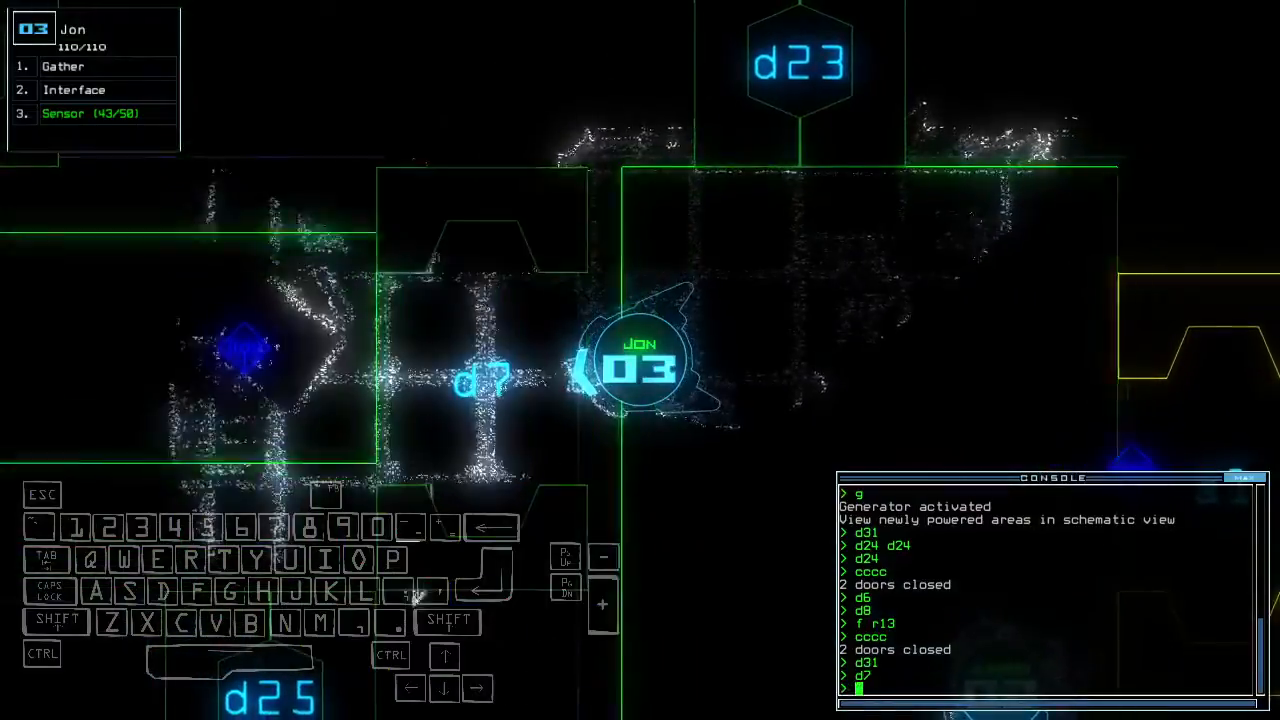
{"action": "key", "text": "Up"}
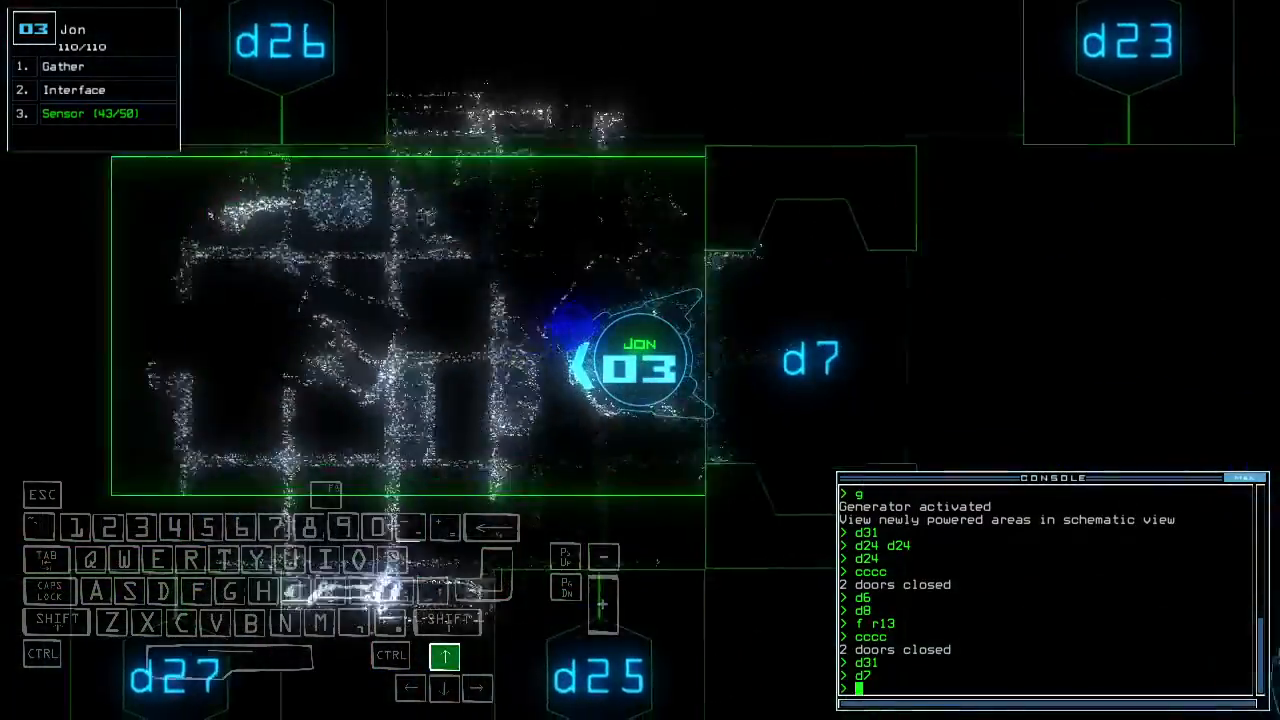
{"action": "type", "text": "d27"}
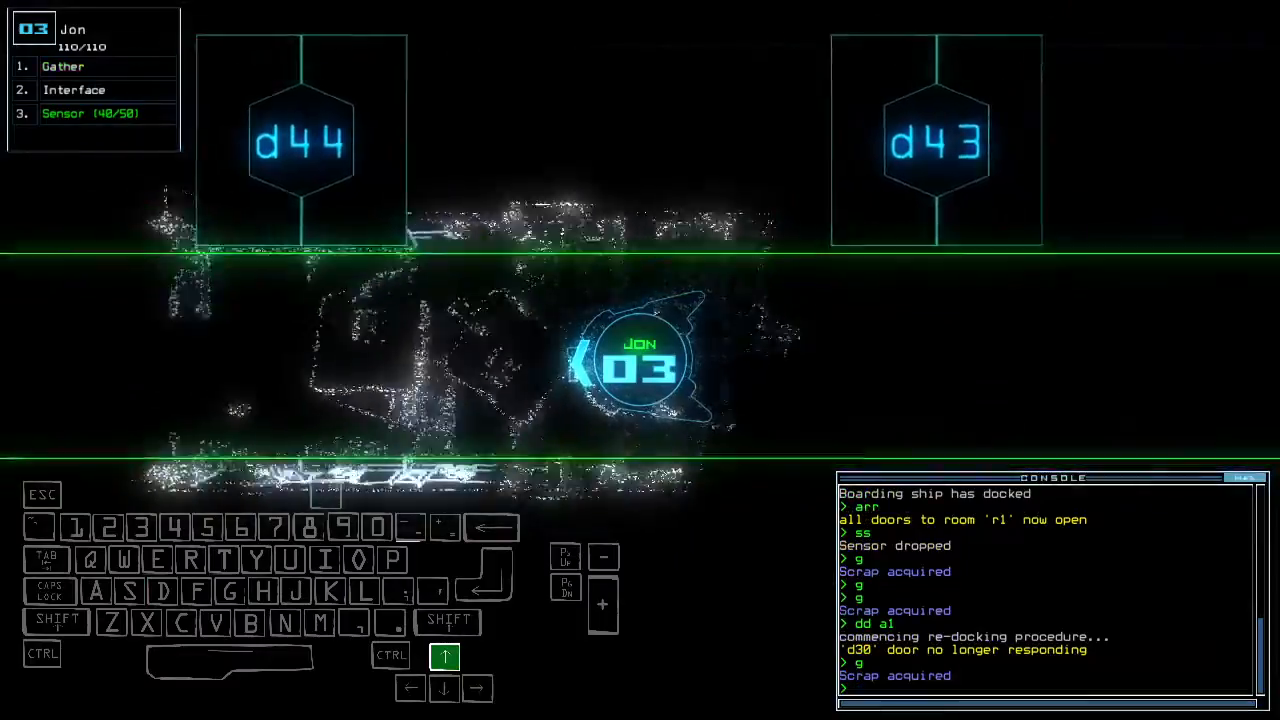
Step: Step forward through the console command history while re-docking
{"action": "key", "text": "Down"}
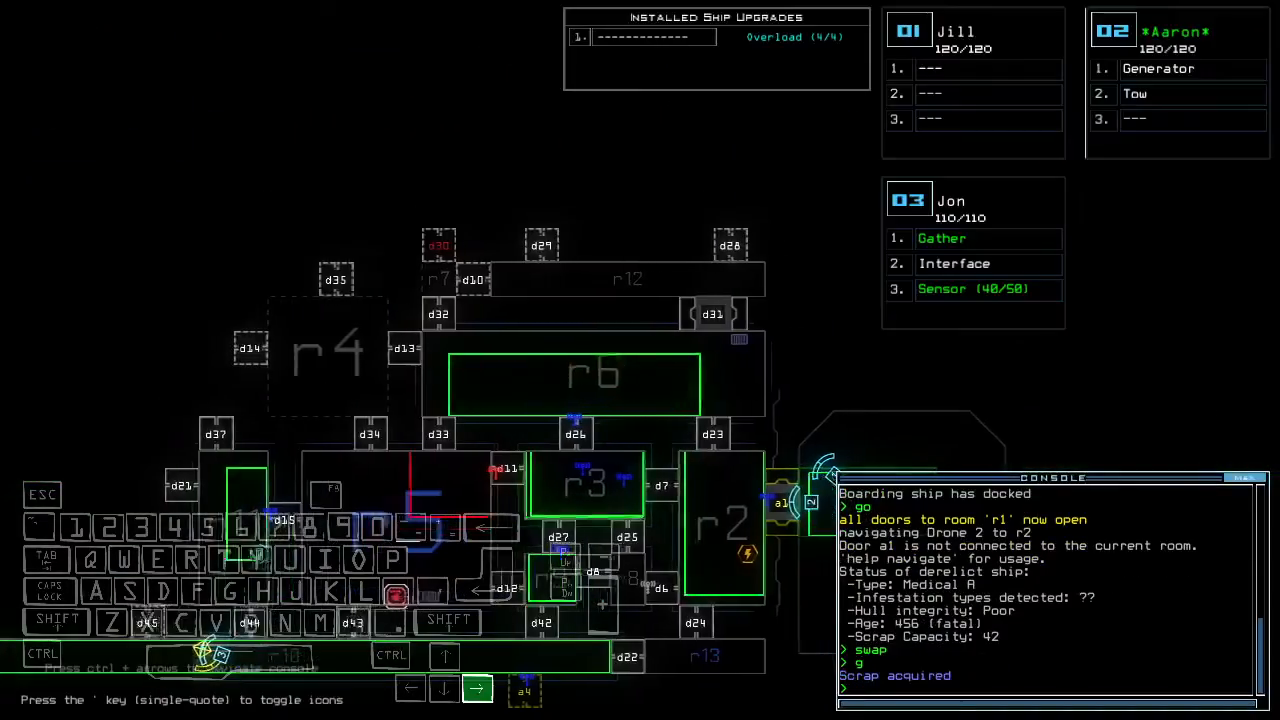
Step: Issue the generator command from the console
{"action": "type", "text": "generator"}
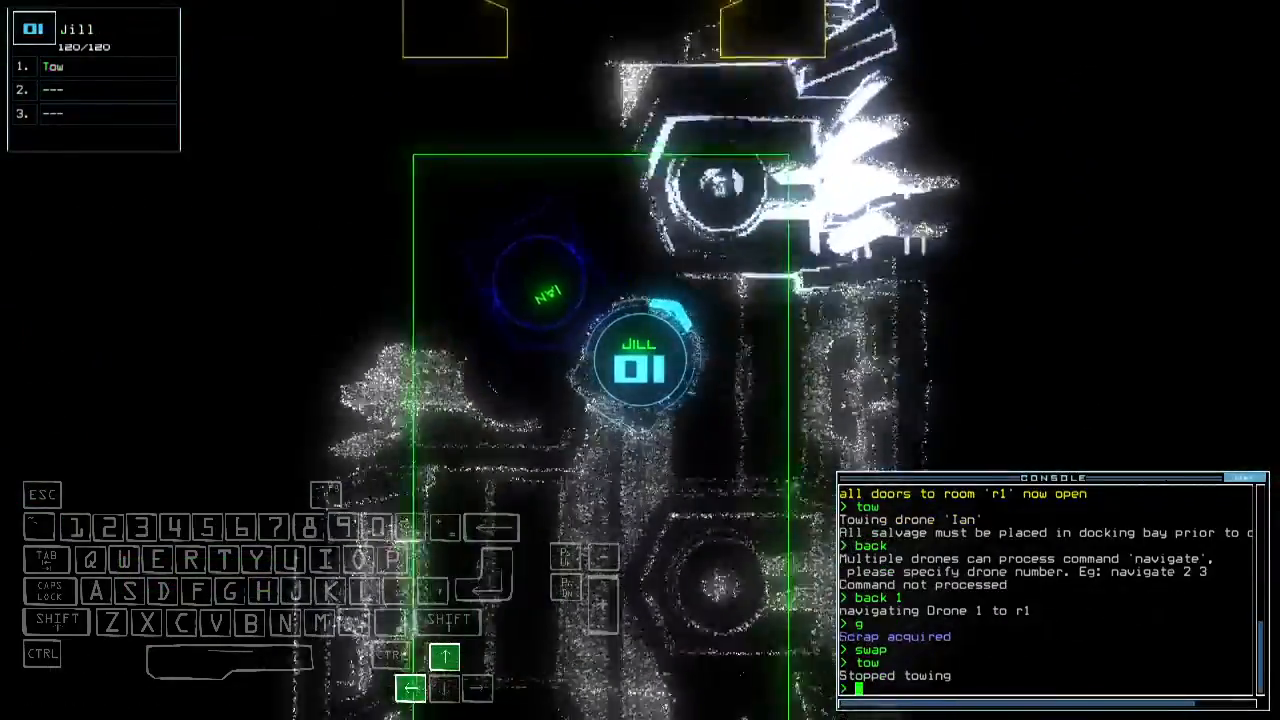
Step: Try tow, then pickup, on the salvage near doors d44 and d45
{"action": "type", "text": "tow"}
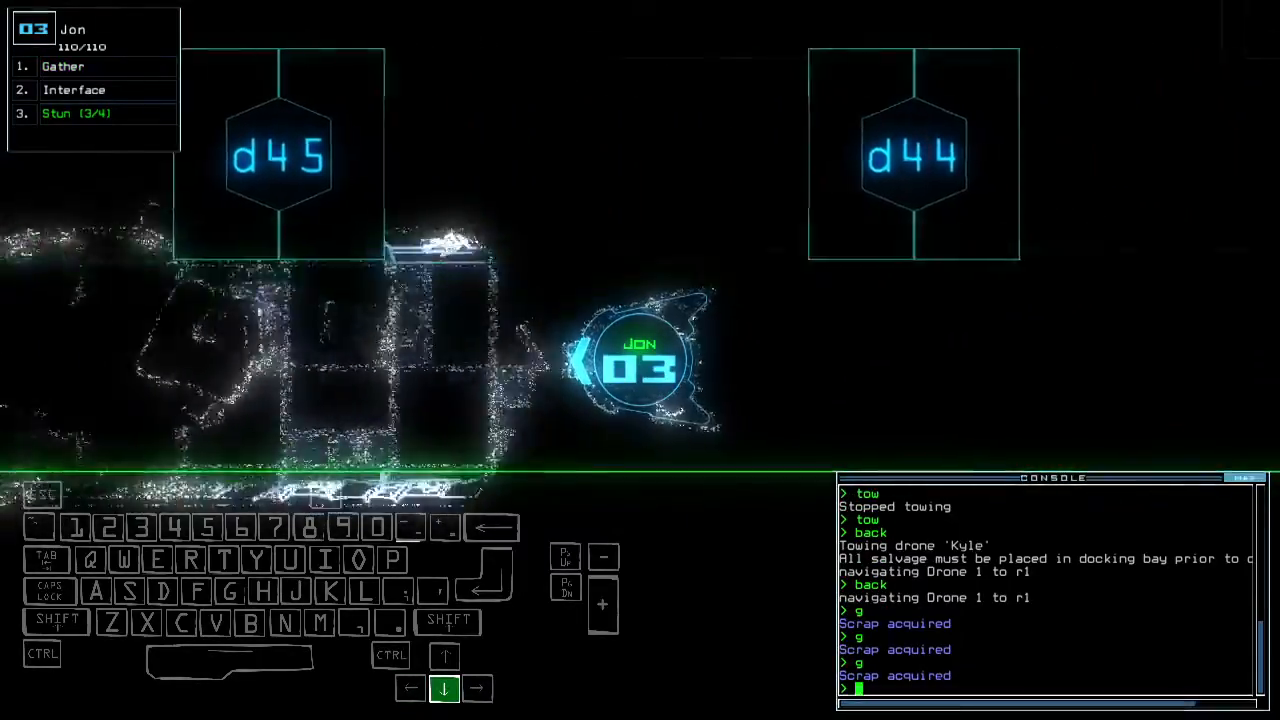
{"action": "type", "text": "pickup"}
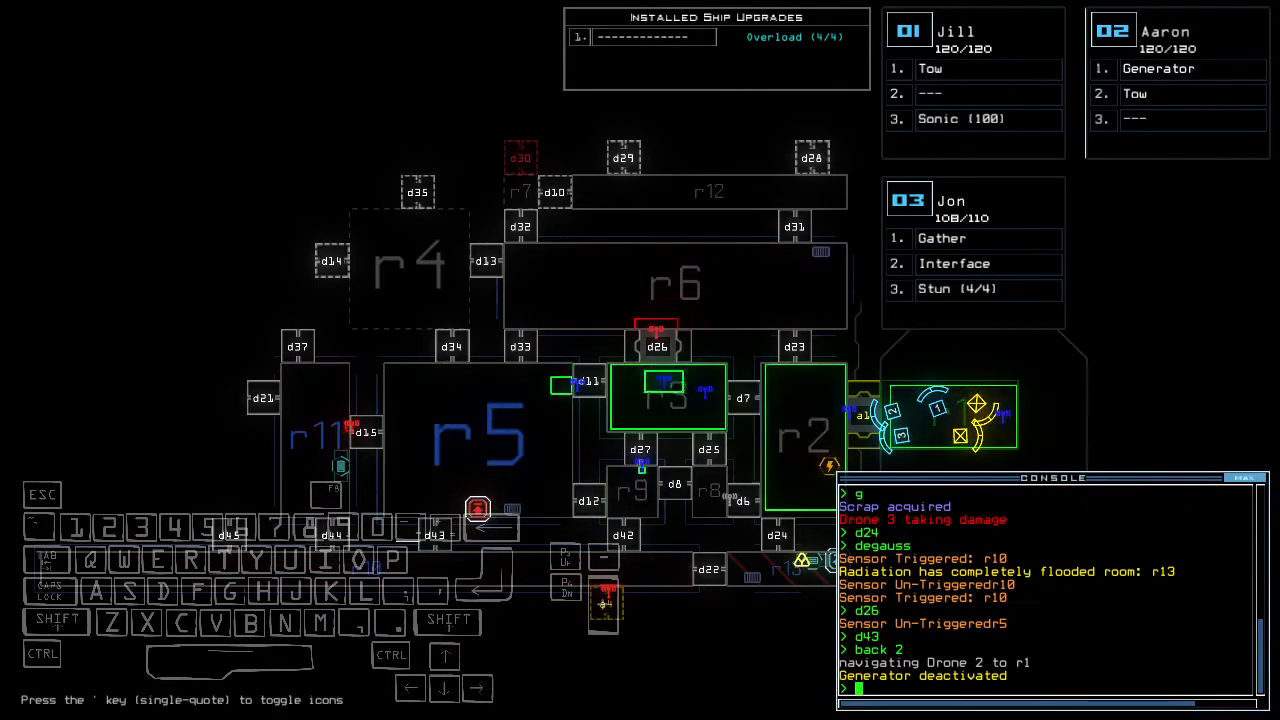
Step: Move the camera to room r3 with 'f r3'
{"action": "type", "text": "f r3"}
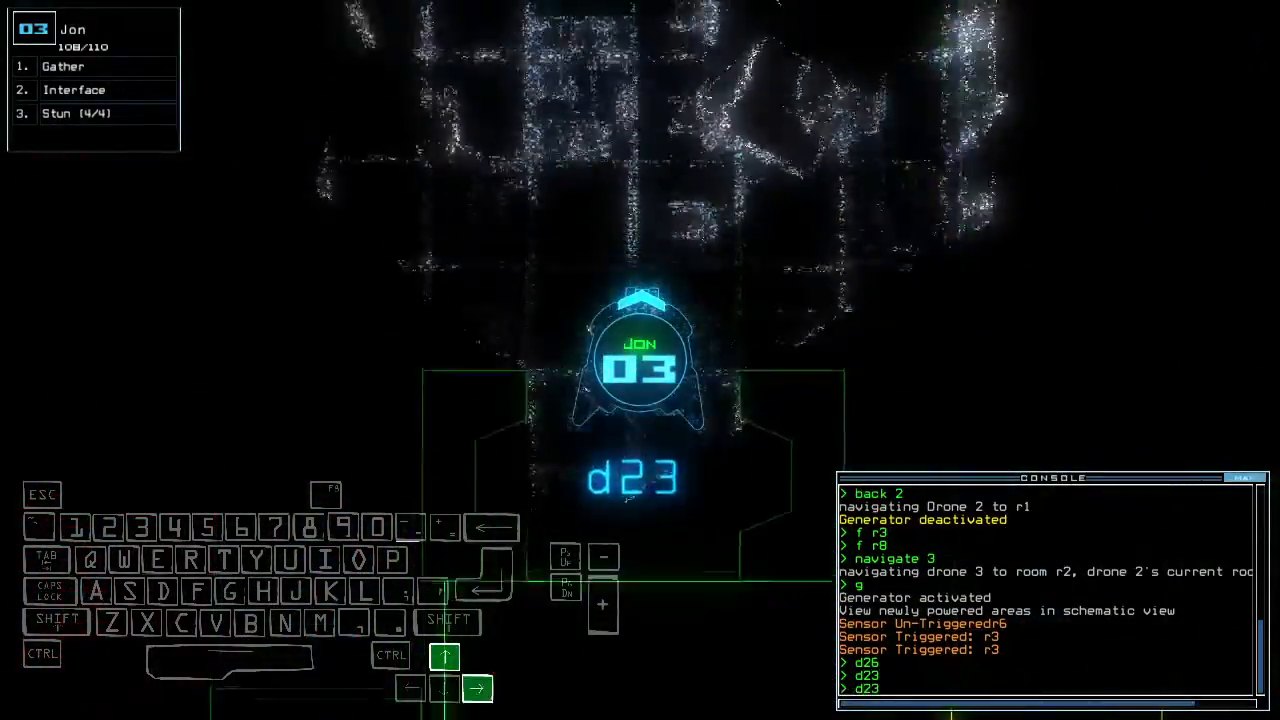
Step: Switch to drone 3's view and recall the d31 door command
{"action": "key", "text": "3"}
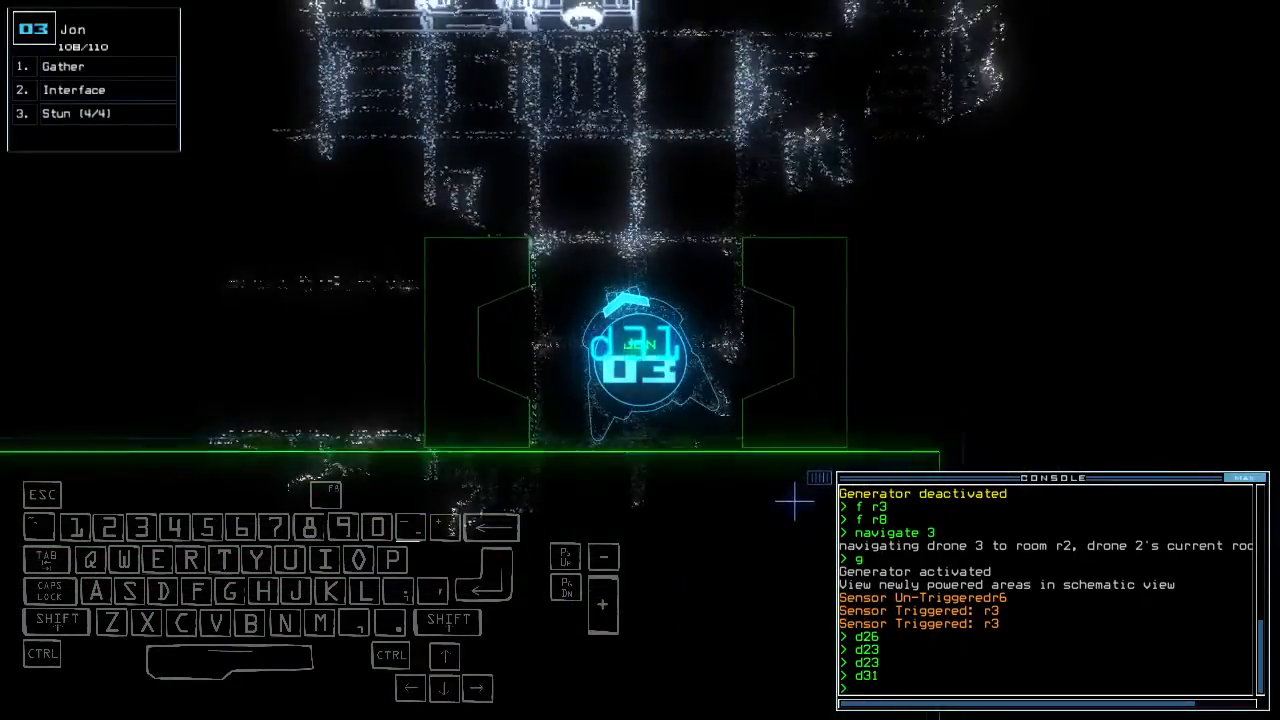
{"action": "key", "text": "Up"}
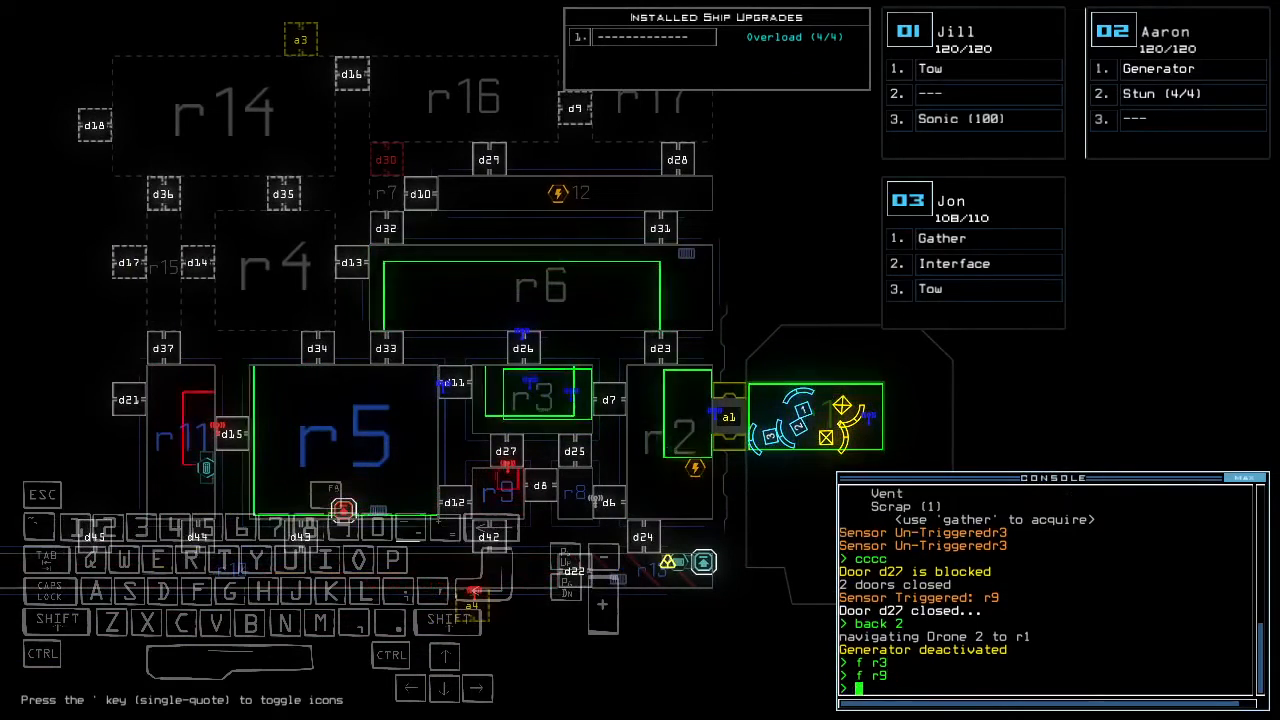
Step: Redock the boarding ship at airlock a1 with the 'dd a1' command
{"action": "type", "text": "dd a"}
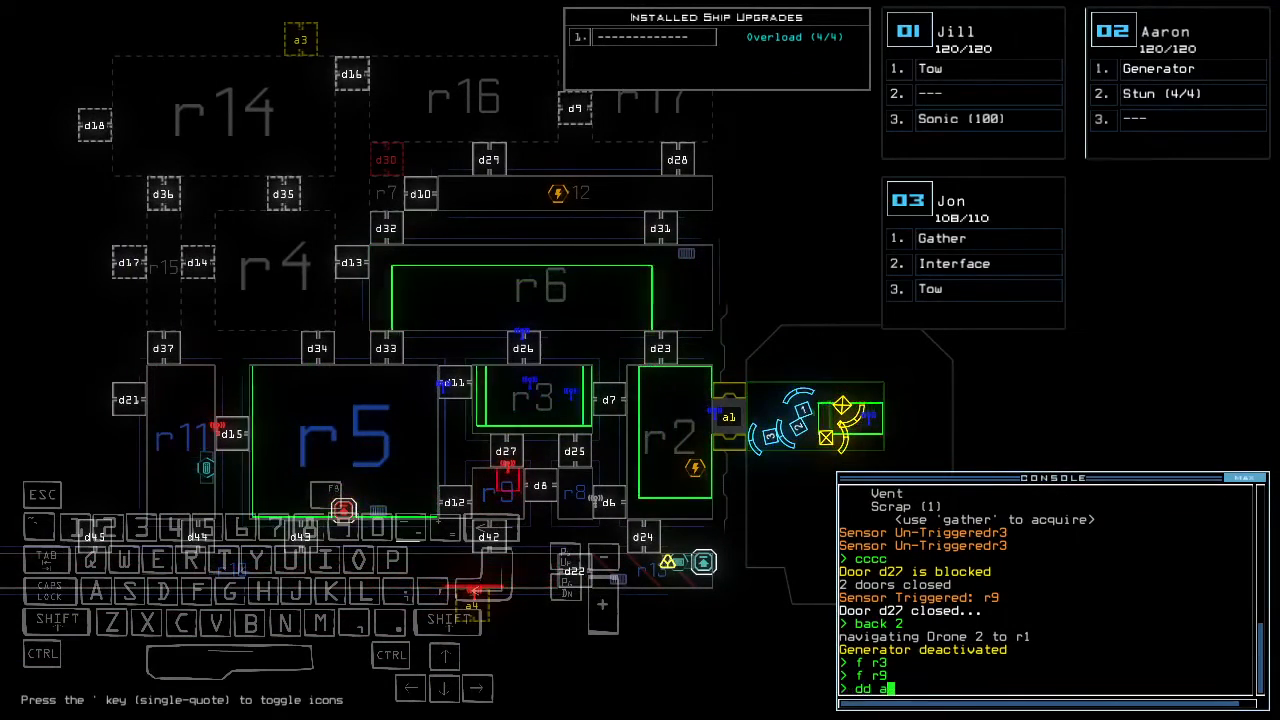
{"action": "type", "text": "swap to so"}
{"action": "key", "text": "Return"}
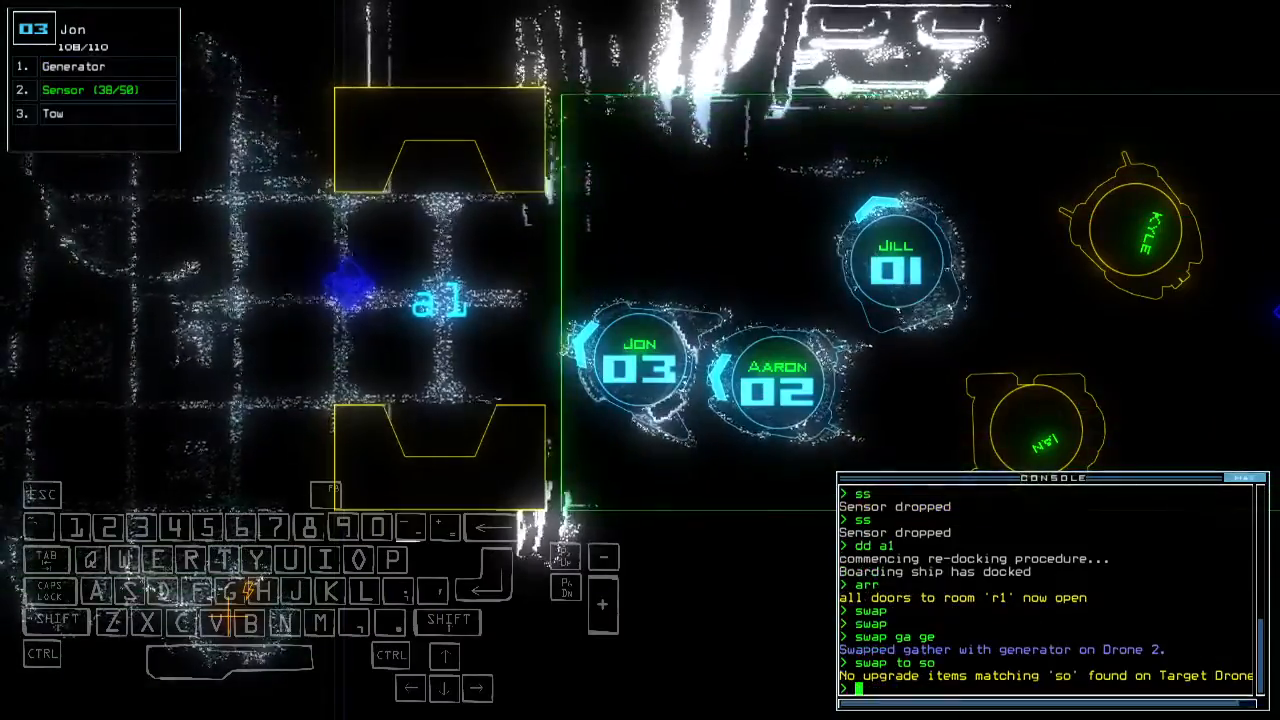
Step: Run the generator to power the area and toggle door d31
{"action": "key", "text": "Left"}
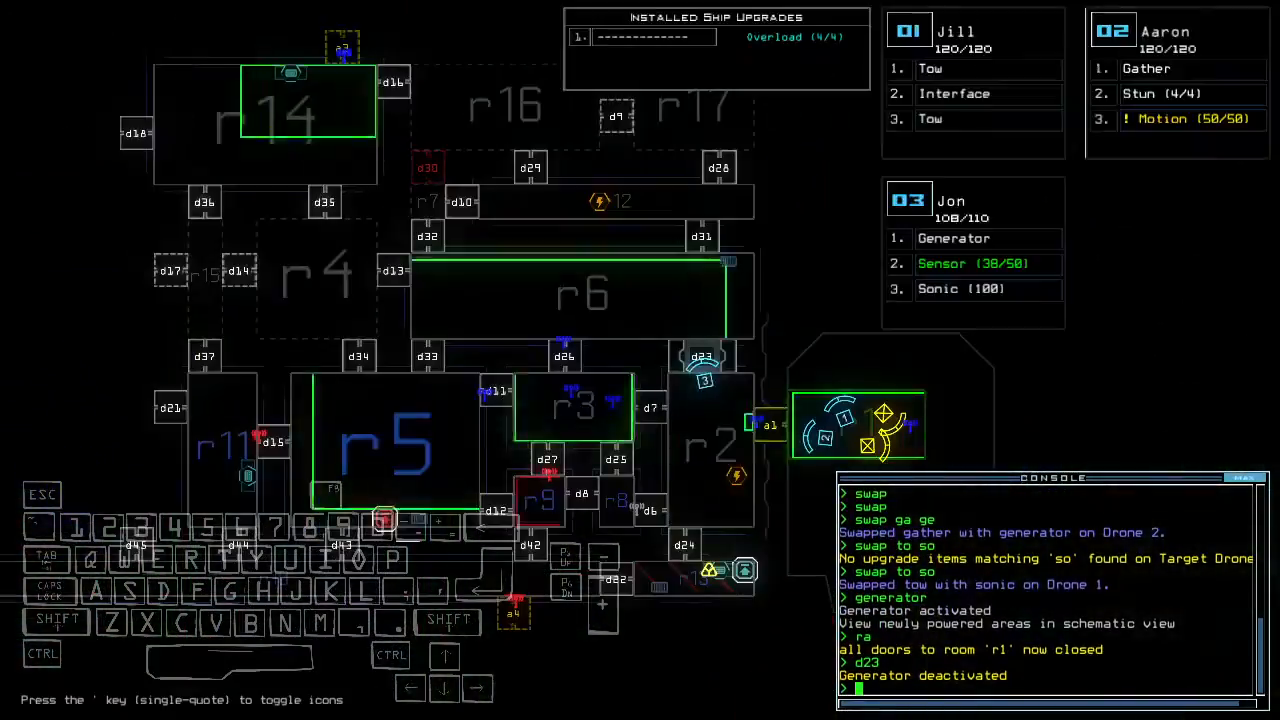
{"action": "type", "text": "generator ;d31"}
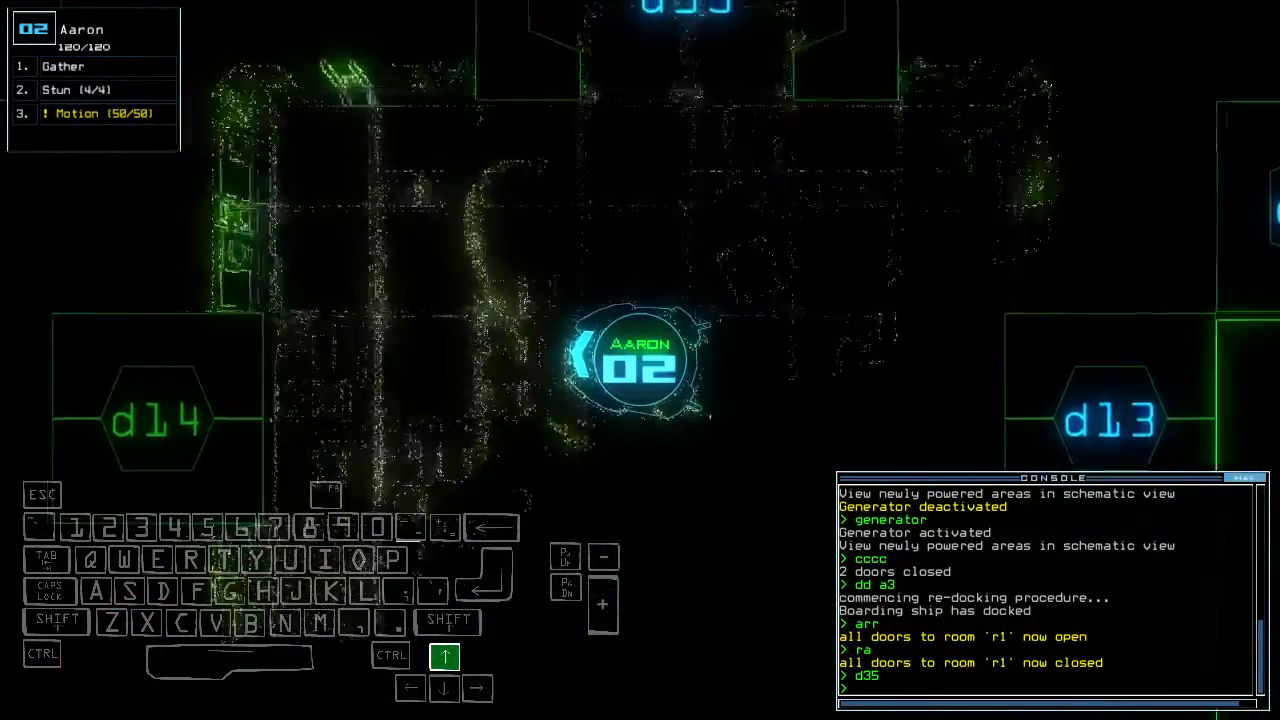
Step: Toggle door d14 from the console
{"action": "type", "text": "d14"}
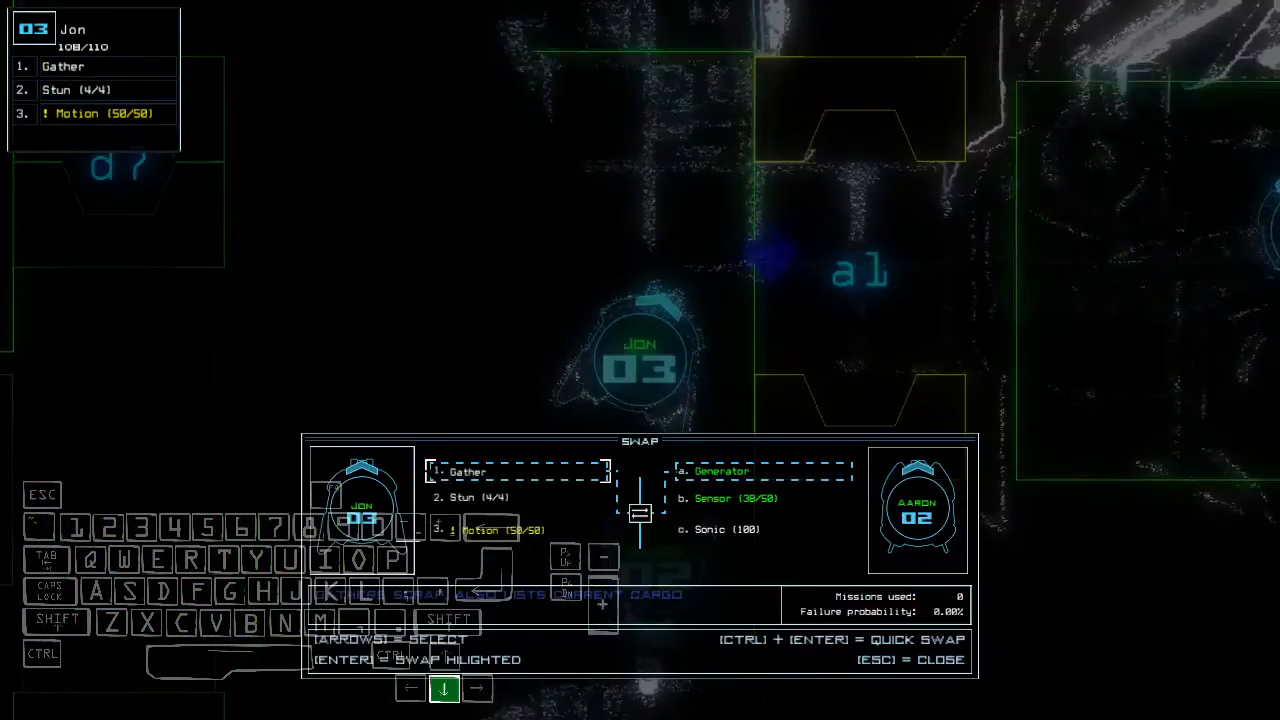
Step: Confirm the upgrade swap trading Jon's stun and motion for Aaron's sensor and sonic
{"action": "key", "text": "down"}
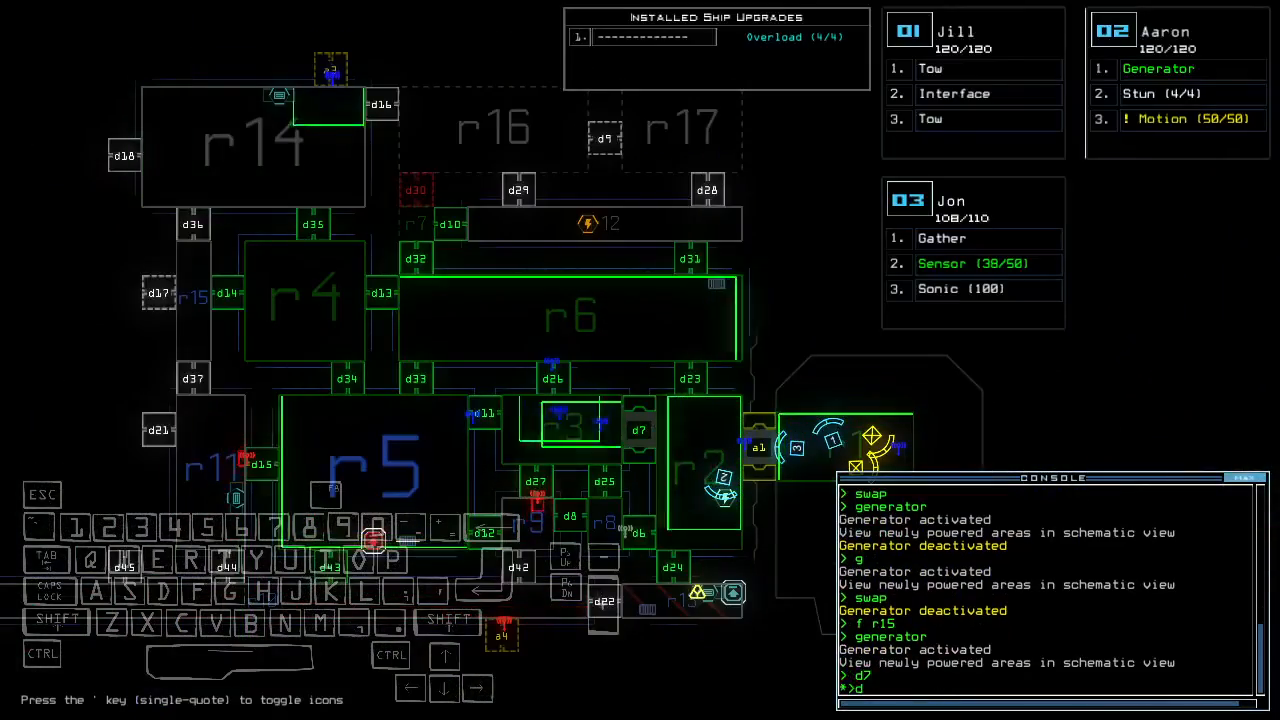
Step: Redock the boarding ship at airlock a3 with 'dd a3'
{"action": "type", "text": "dd a3"}
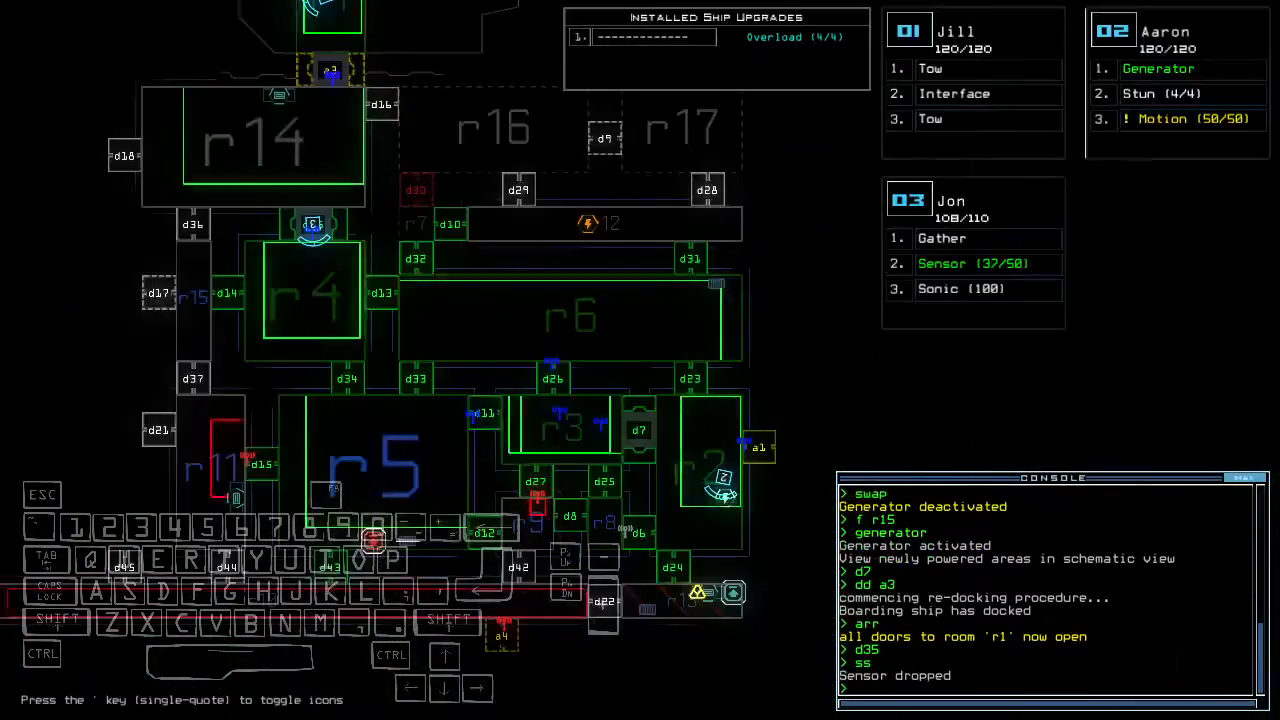
{"action": "key", "text": "2"}
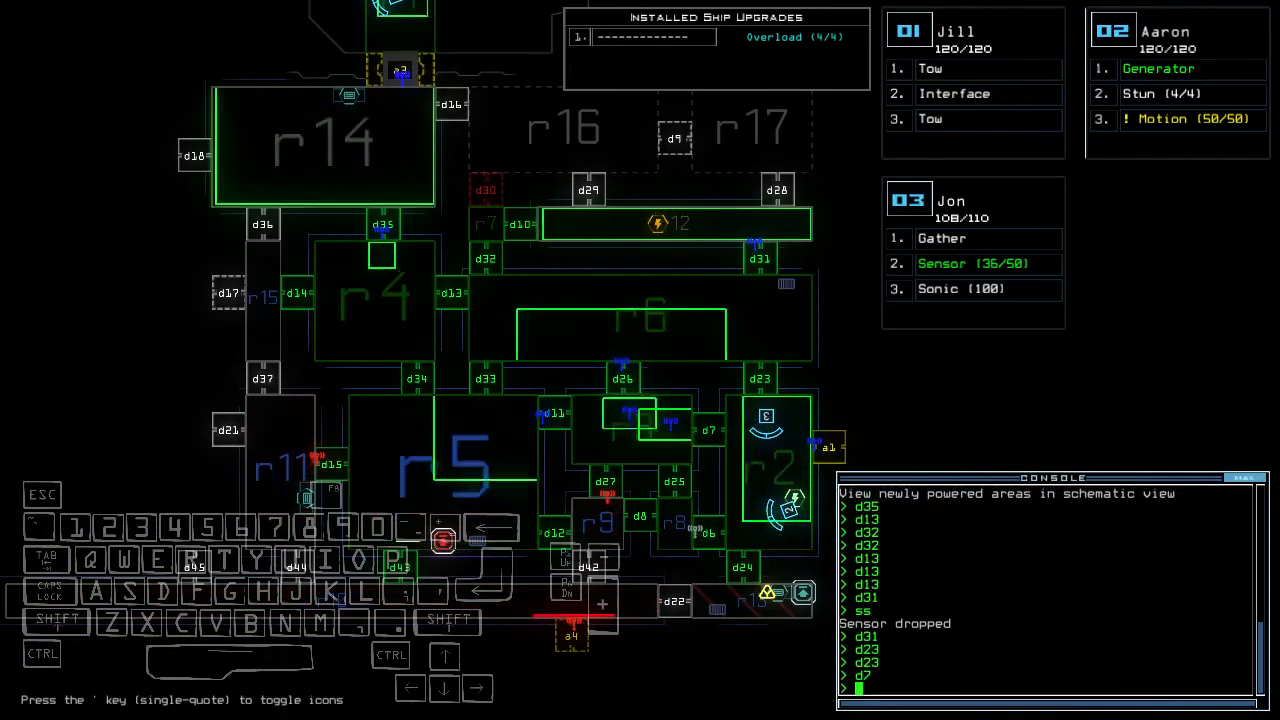
Step: Run the queued sonic and door-closing commands while watching Jon's camera by d15
{"action": "key", "text": "Right"}
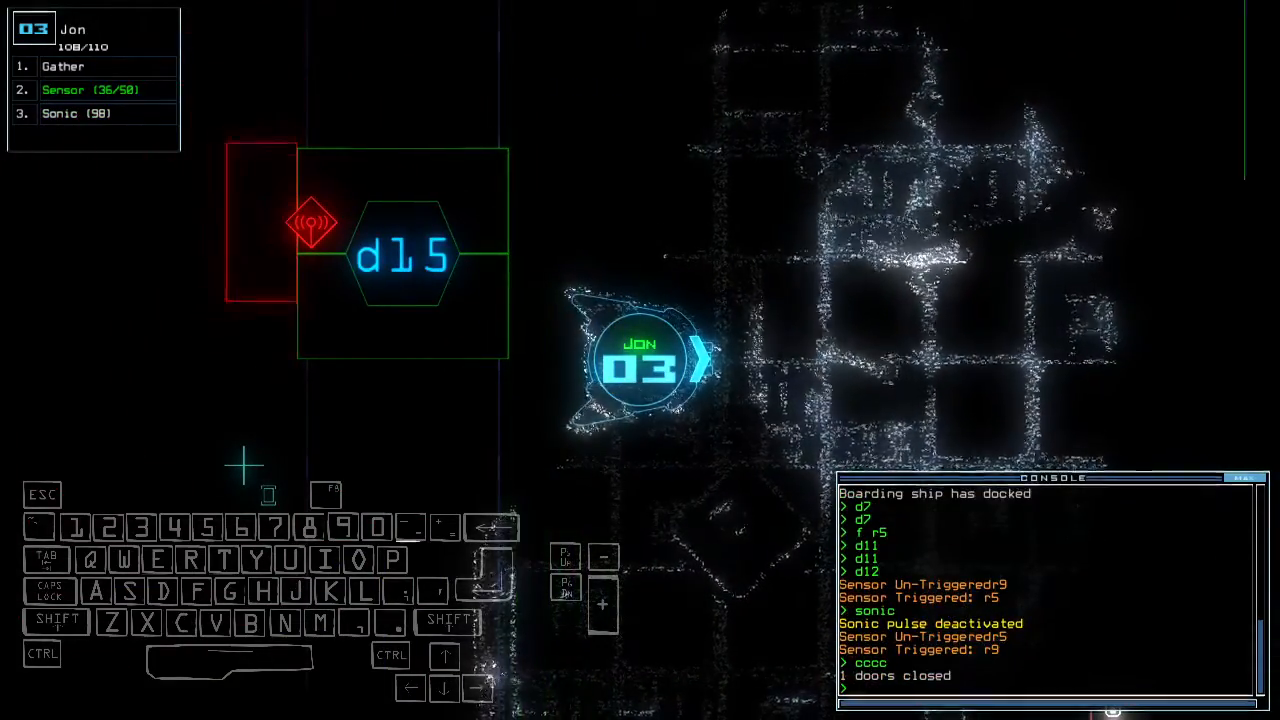
Step: Recall and run the previous command to send Aaron to r12 and restart the generator
{"action": "key", "text": "up"}
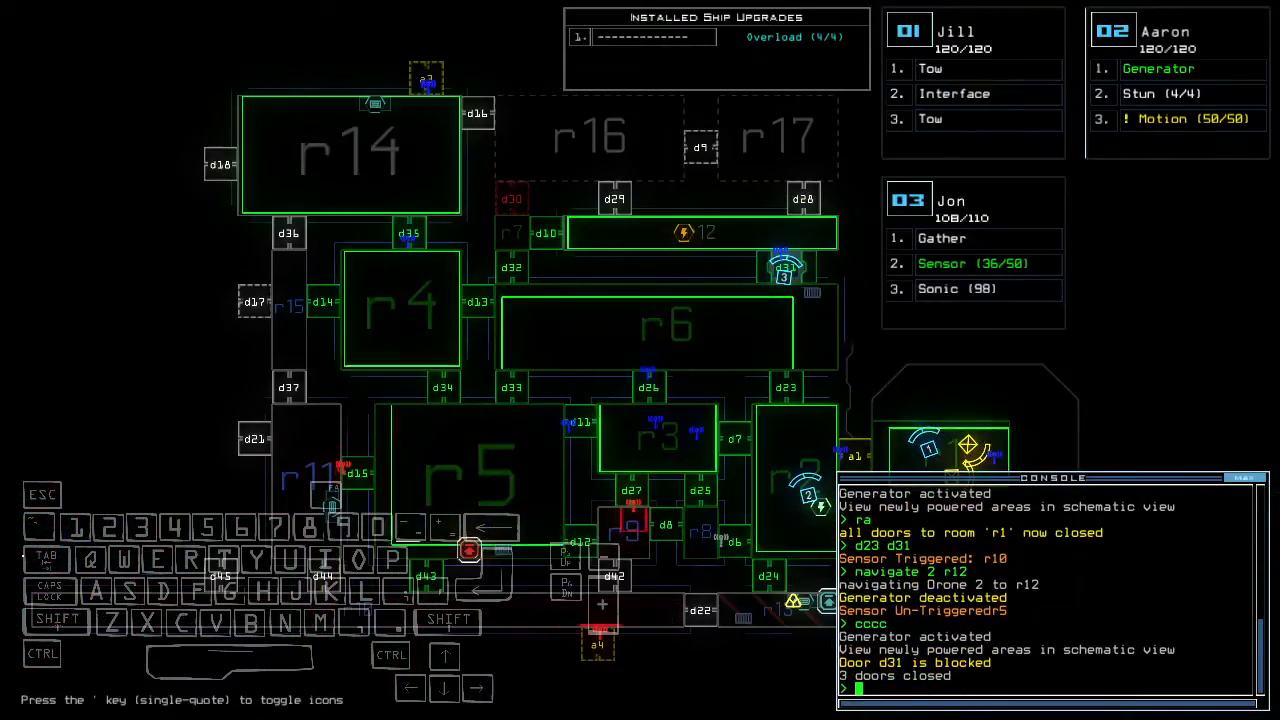
Step: Open door d23 as Jon heads toward room r17
{"action": "type", "text": "d23"}
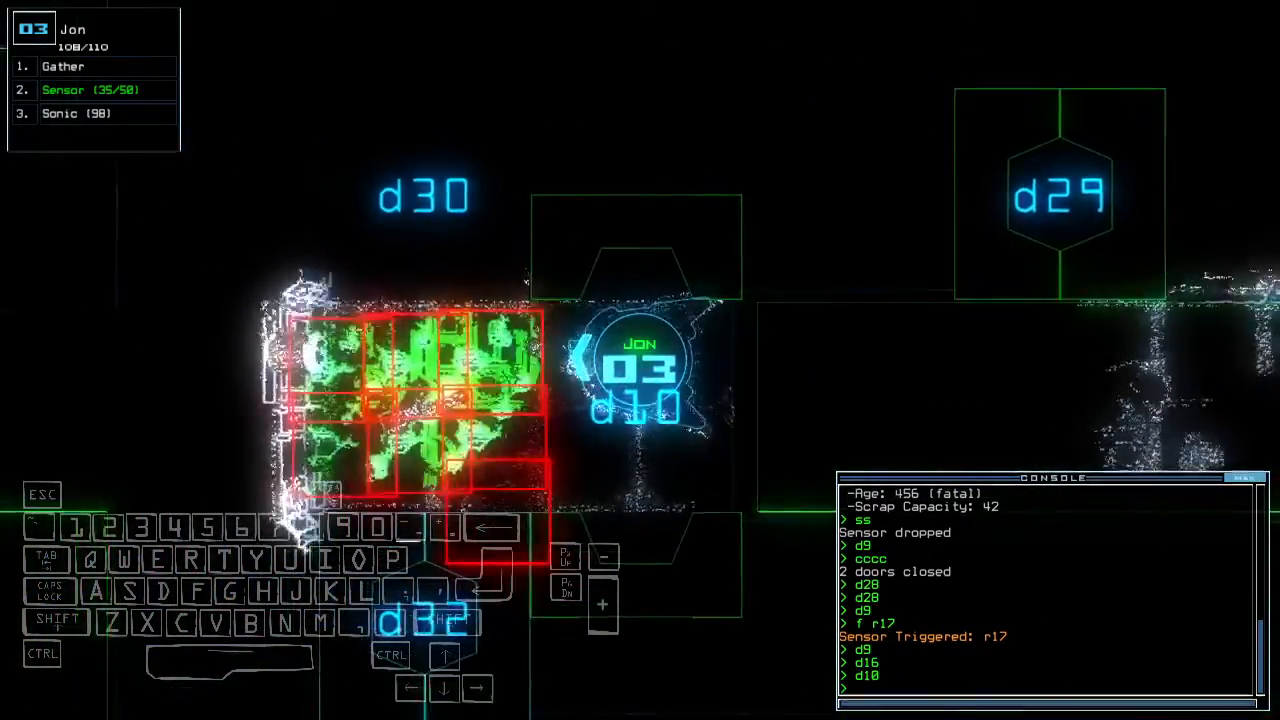
Step: Recall and run the redock command so the boarding ship docks at a3
{"action": "key", "text": "up"}
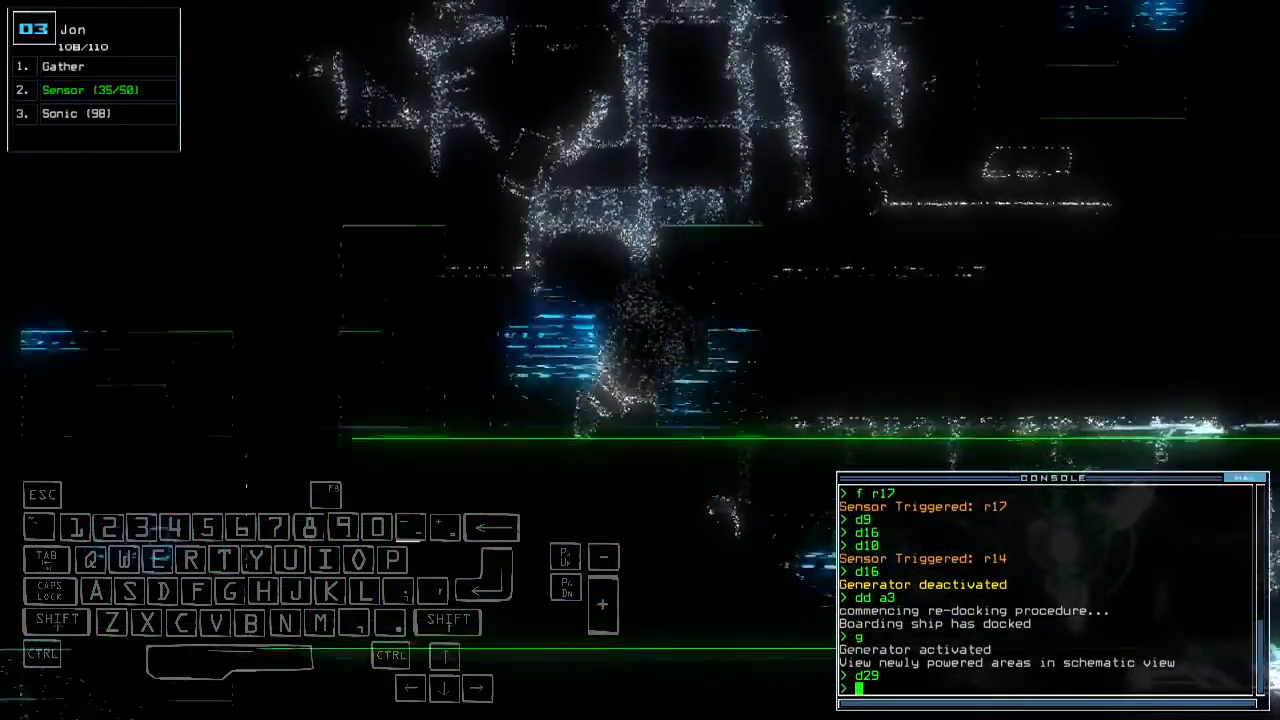
Step: Drop a sensor, open door d35 and switch to drone 2's view
{"action": "type", "text": "s"}
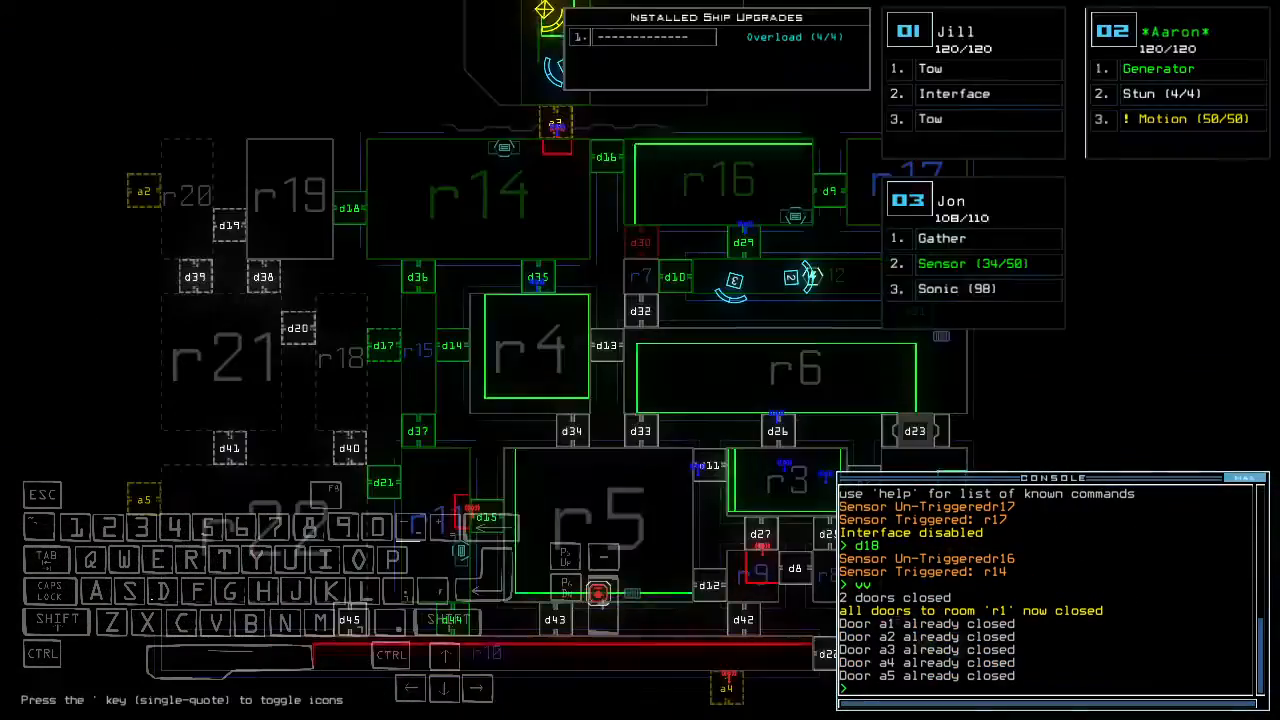
{"action": "type", "text": "d35"}
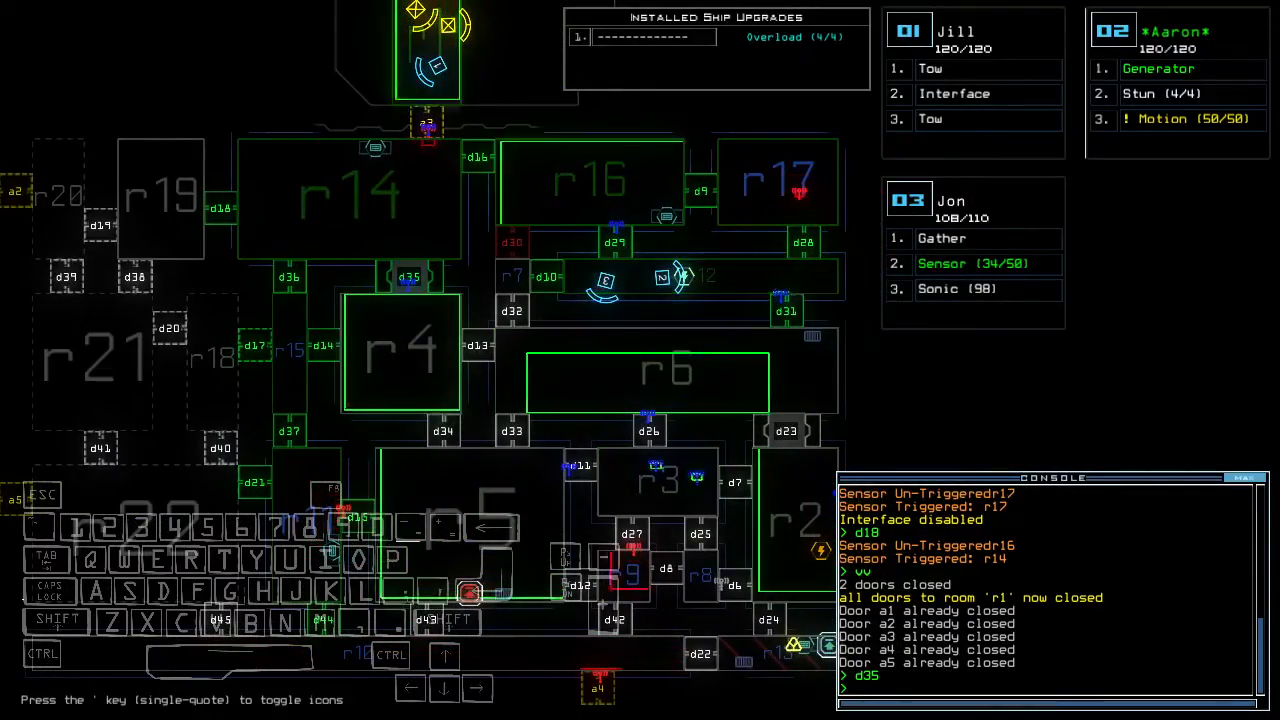
{"action": "key", "text": "2"}
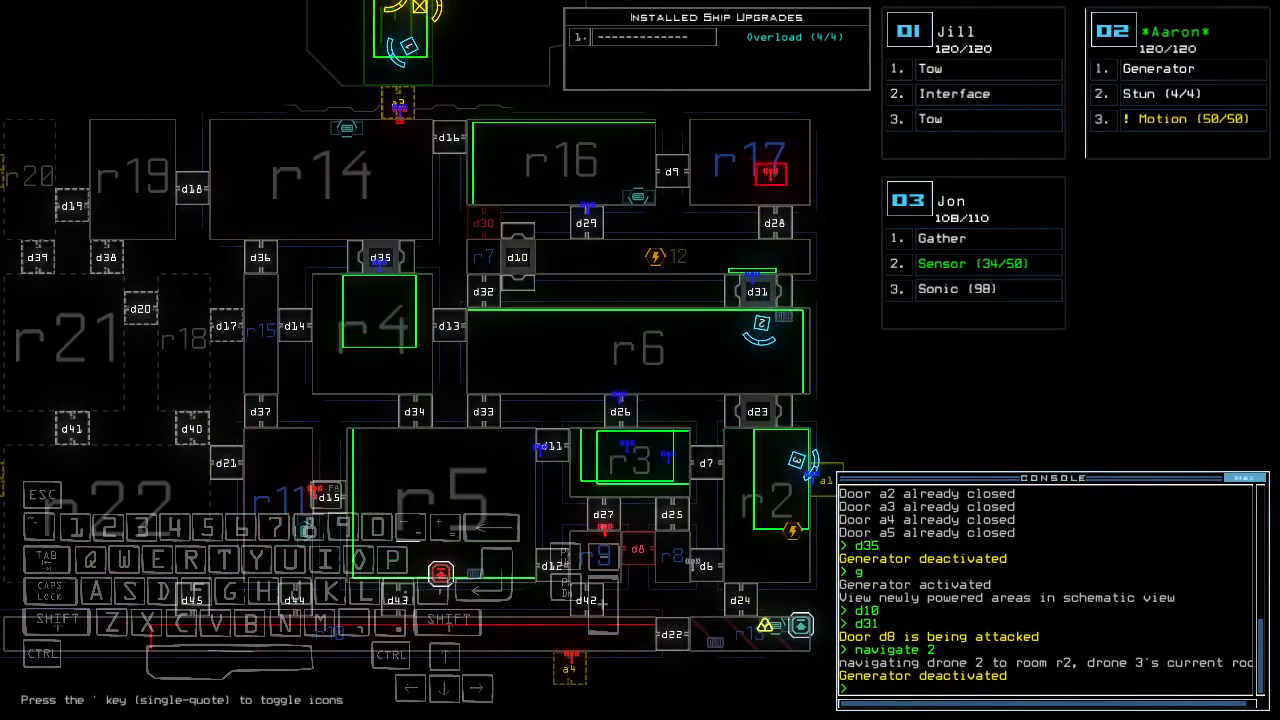
Step: Restart the generator, toggle doors d11 and d35, and check the mission time of 00:19:59
{"action": "type", "text": "generator 2"}
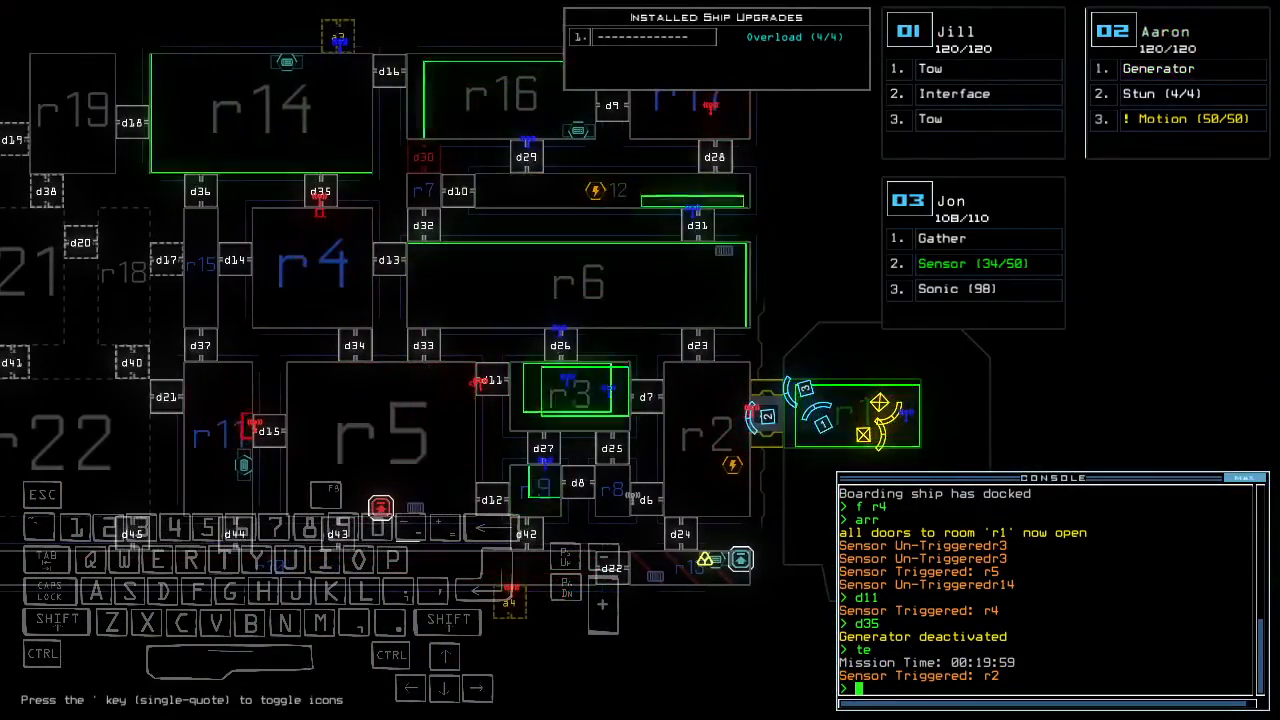
Step: Swap motion and sonic between drones 2 and 3, pulse sonic, and open doors d31 and d23
{"action": "type", "text": "swap"}
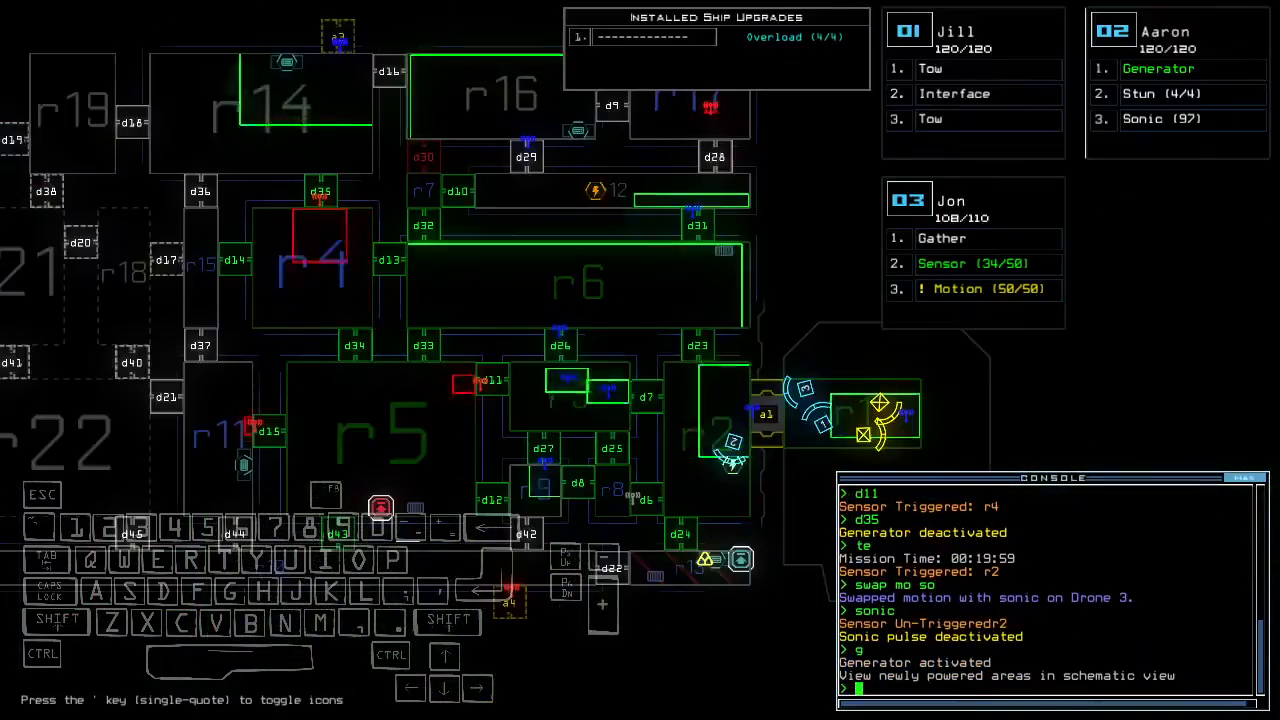
{"action": "type", "text": "d31"}
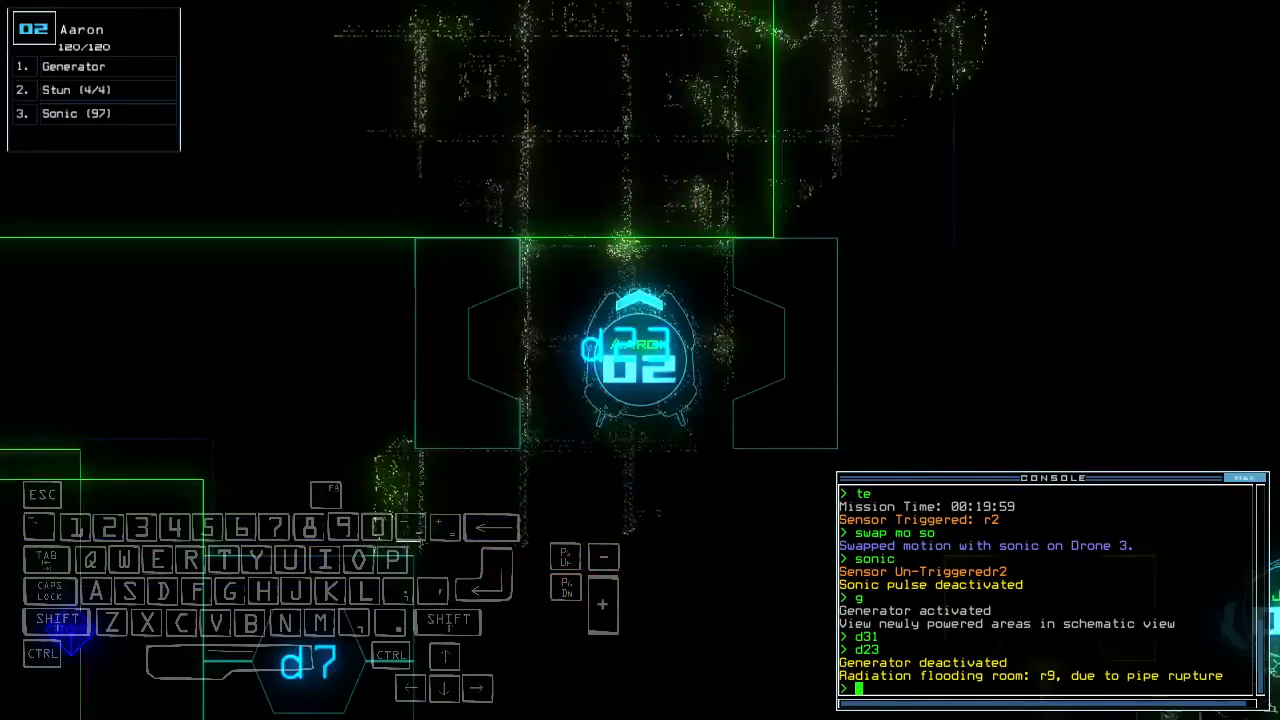
Step: Pulse sonic, send drone 3 toward r12, and close two doors with the generator running
{"action": "type", "text": "sonic"}
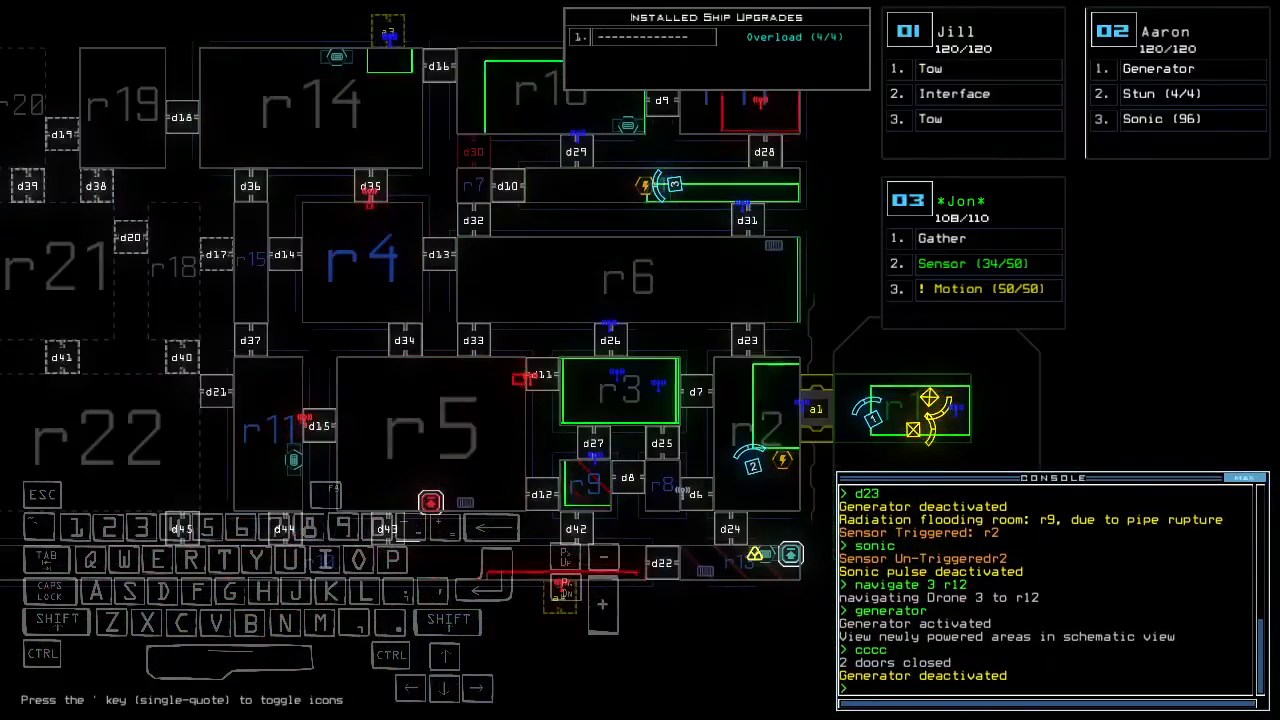
Step: Drop two sensors, open d11, d23 and d31, pulse sonic, and send drone 2 toward r12
{"action": "key", "text": "2"}
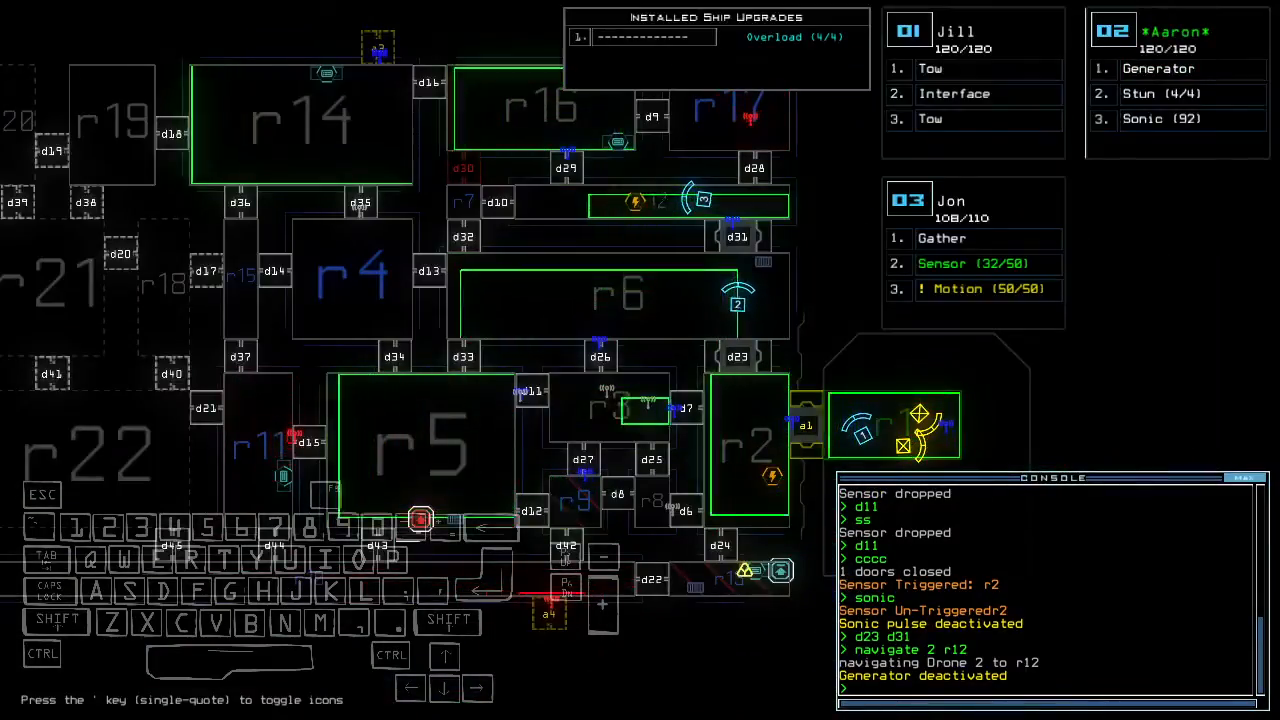
Step: Swap sonic back to drone 2, re-dock the ship at a5, and open all doors to r1
{"action": "type", "text": "generator"}
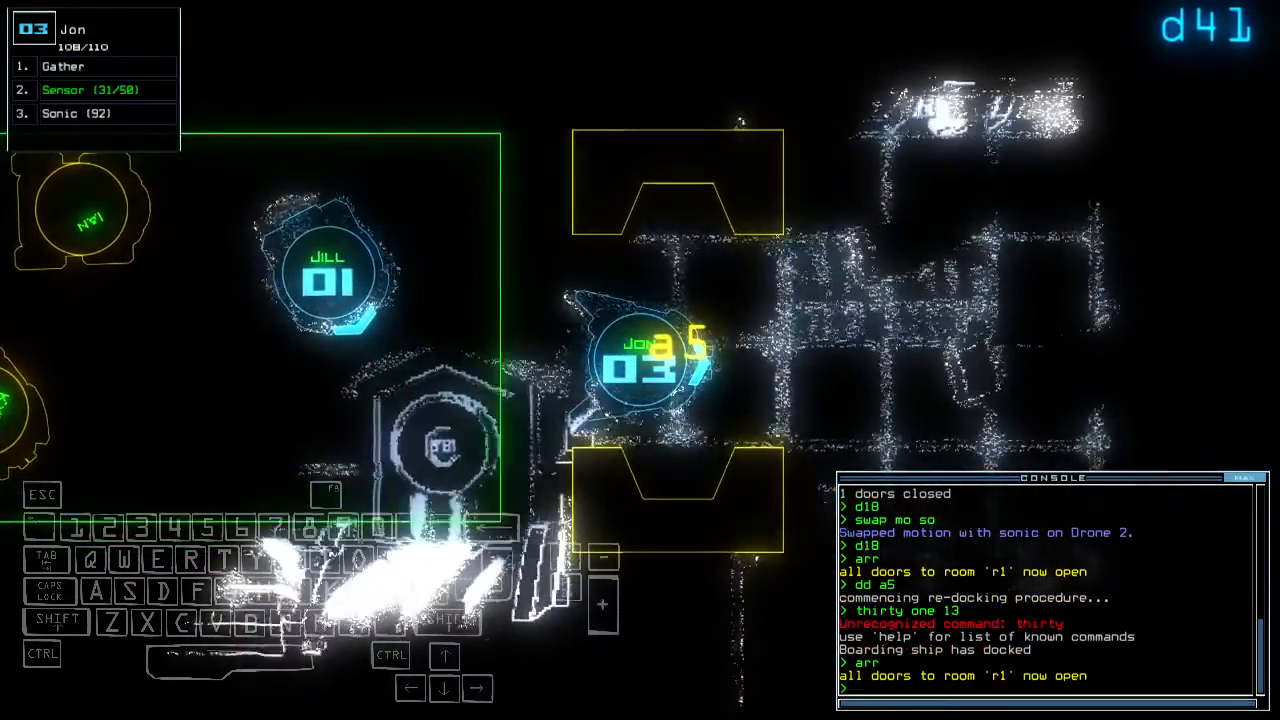
Step: Send drone 2 to r19, restart the generator, re-dock at a5, cycle r1's doors and overload r14
{"action": "type", "text": "ra"}
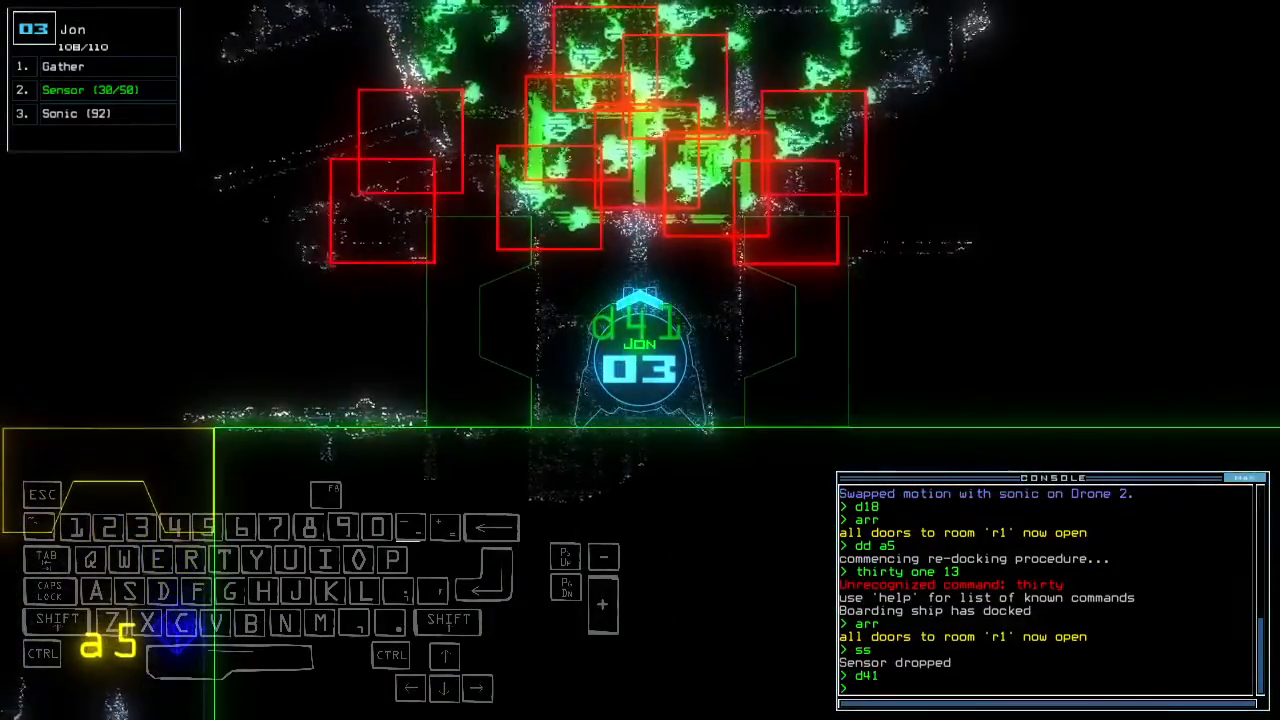
{"action": "type", "text": "cc"}
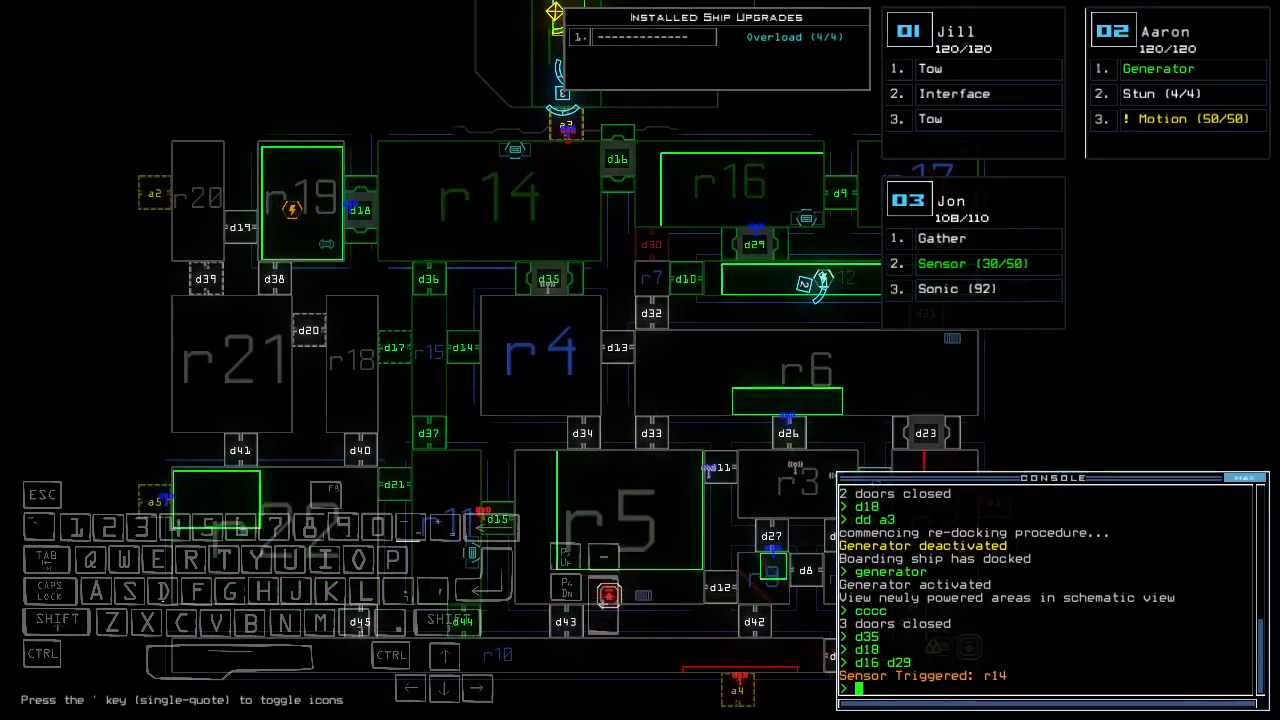
{"action": "type", "text": "overload r14"}
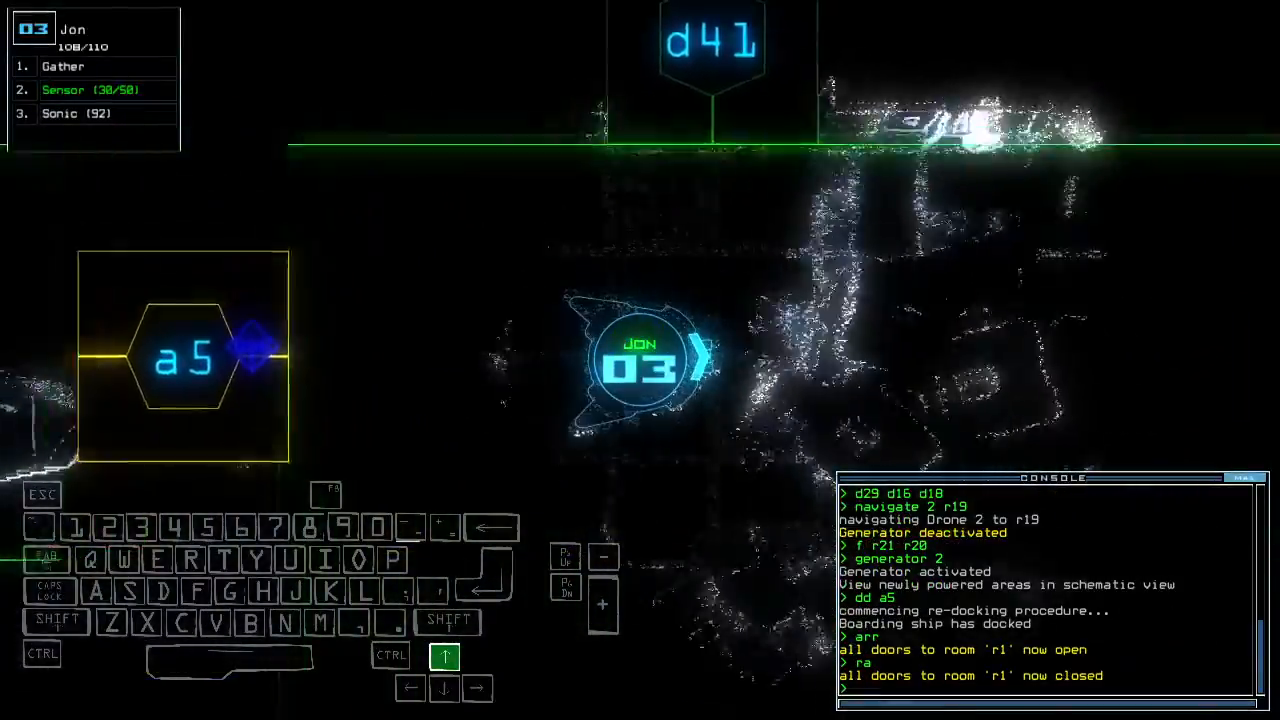
Step: Open door d40, drop a sensor, close more doors including d10 and d20, and shut the generator off
{"action": "type", "text": "d4"}
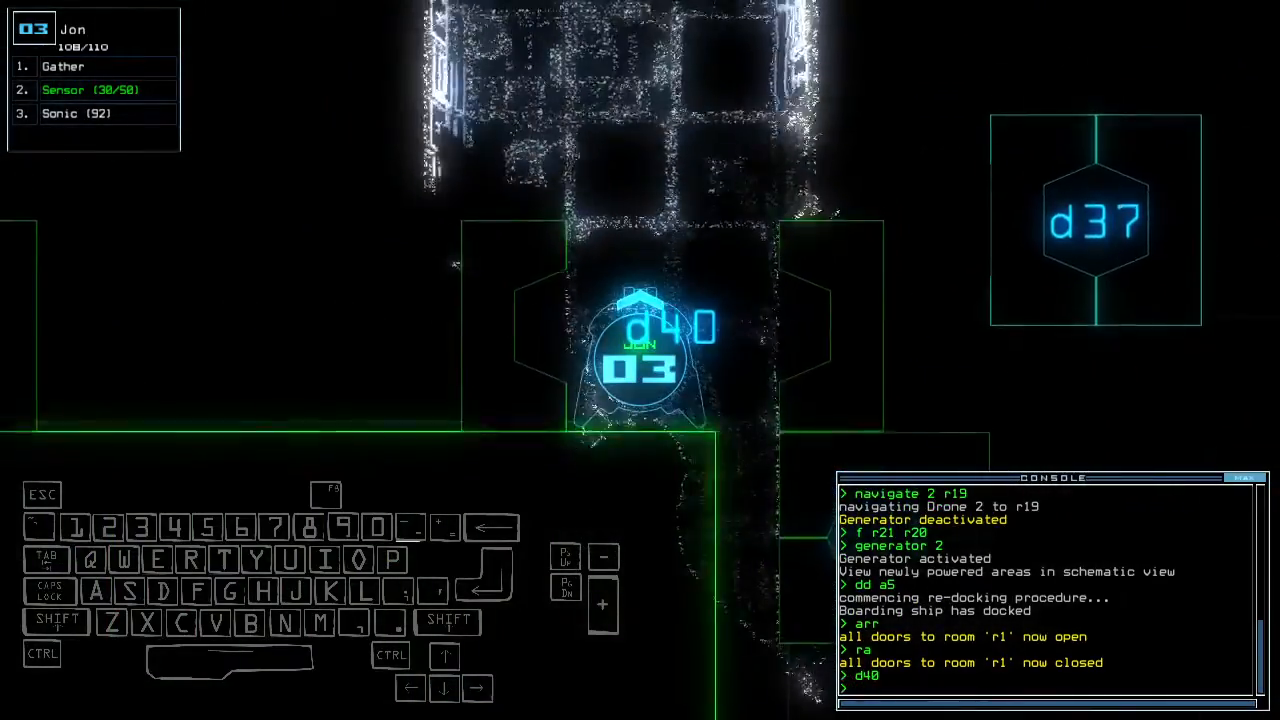
{"action": "type", "text": "c"}
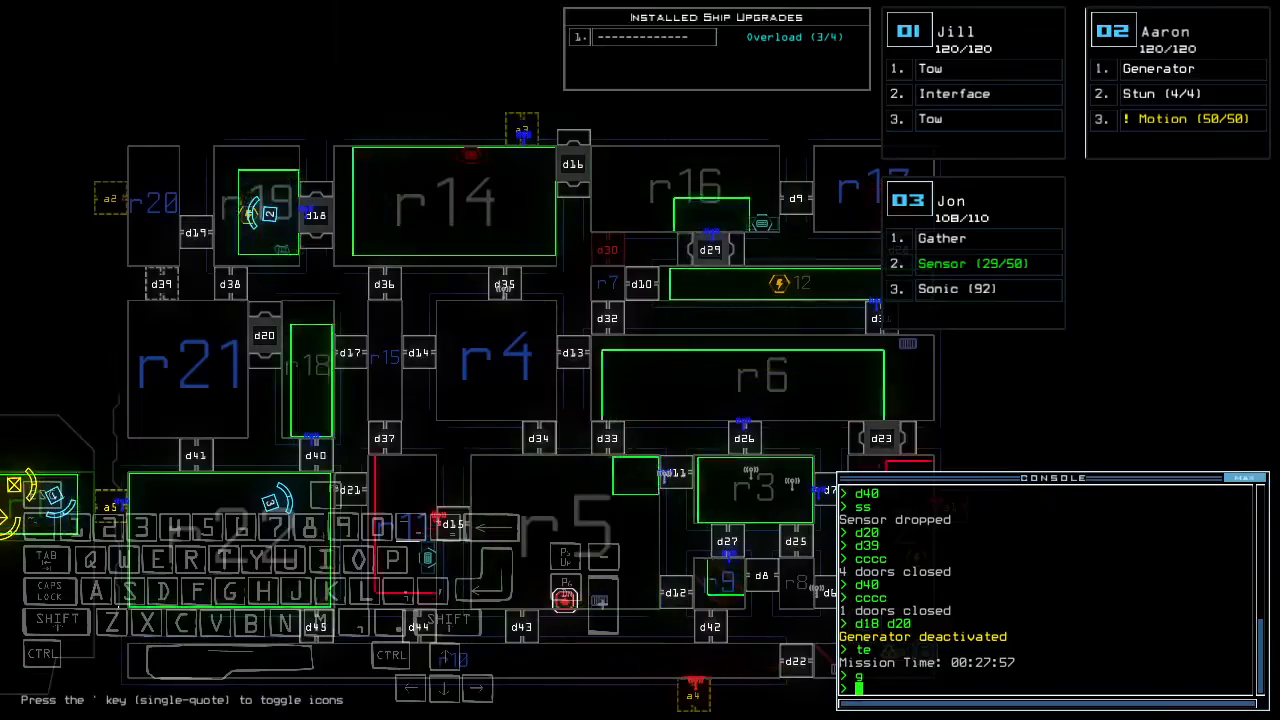
Step: Dock the ship at a2, open r1, drop a sensor at d39, close doors, and begin re-docking at a5
{"action": "type", "text": "generator"}
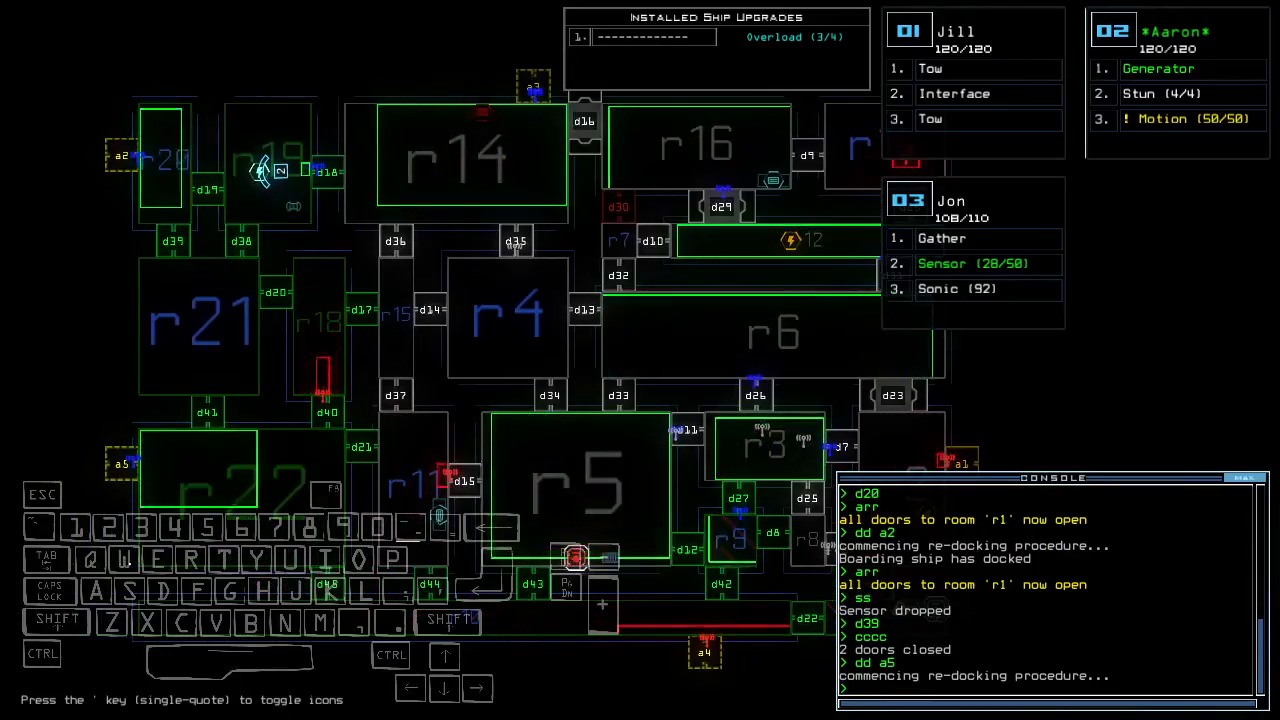
Step: Recall the drones to r1, leave the derelict, and dismiss the 1023-point score to show the leaderboard ranked first
{"action": "key", "text": "right"}
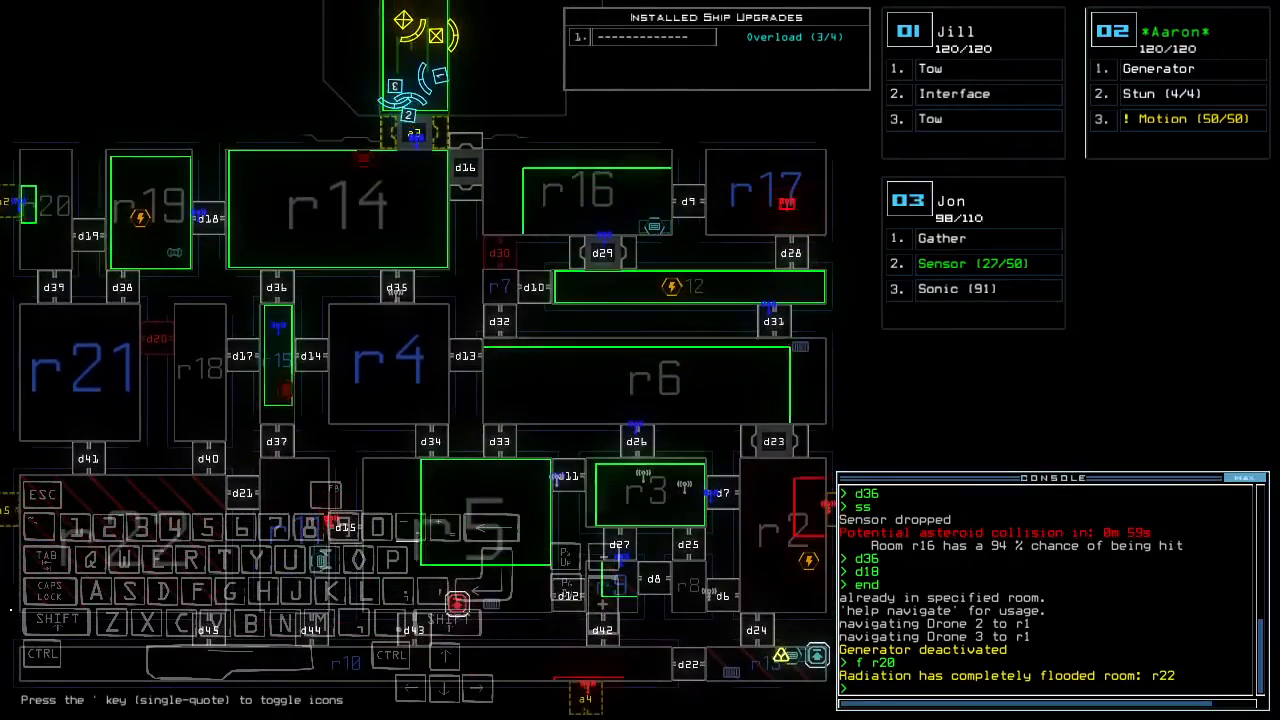
{"action": "type", "text": "out"}
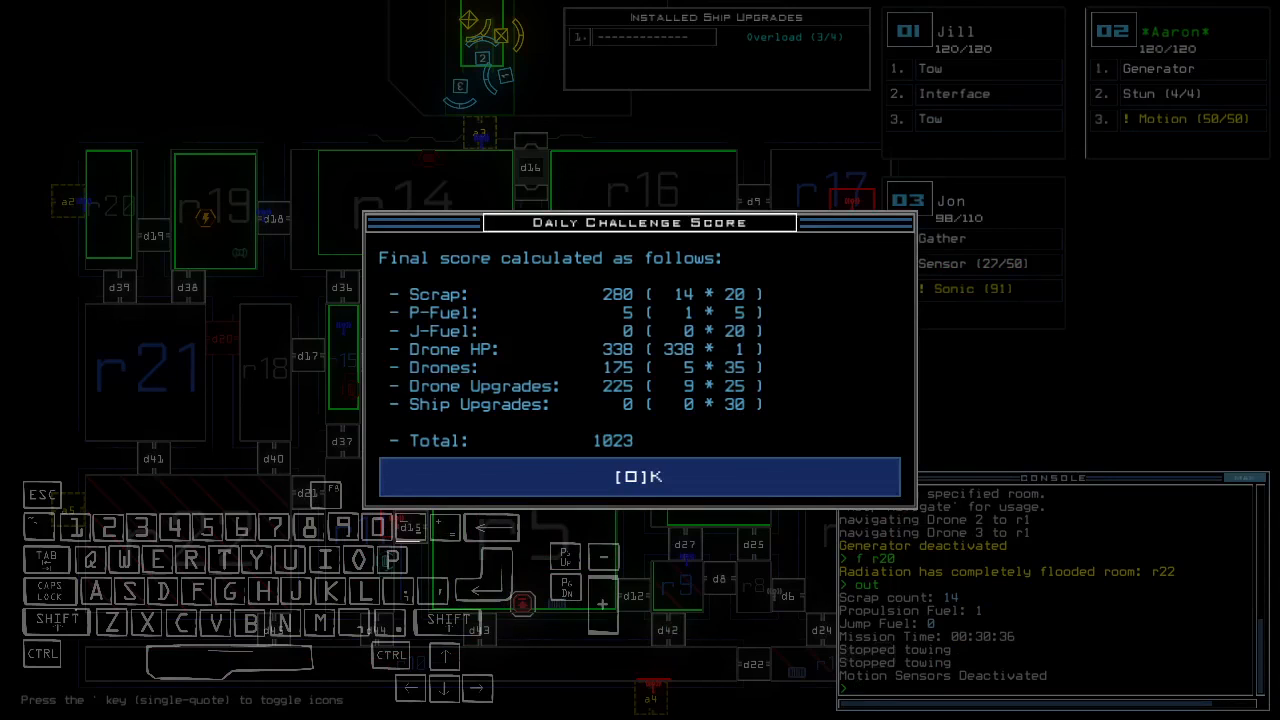
{"action": "left_click", "coordinate": [640, 476]}
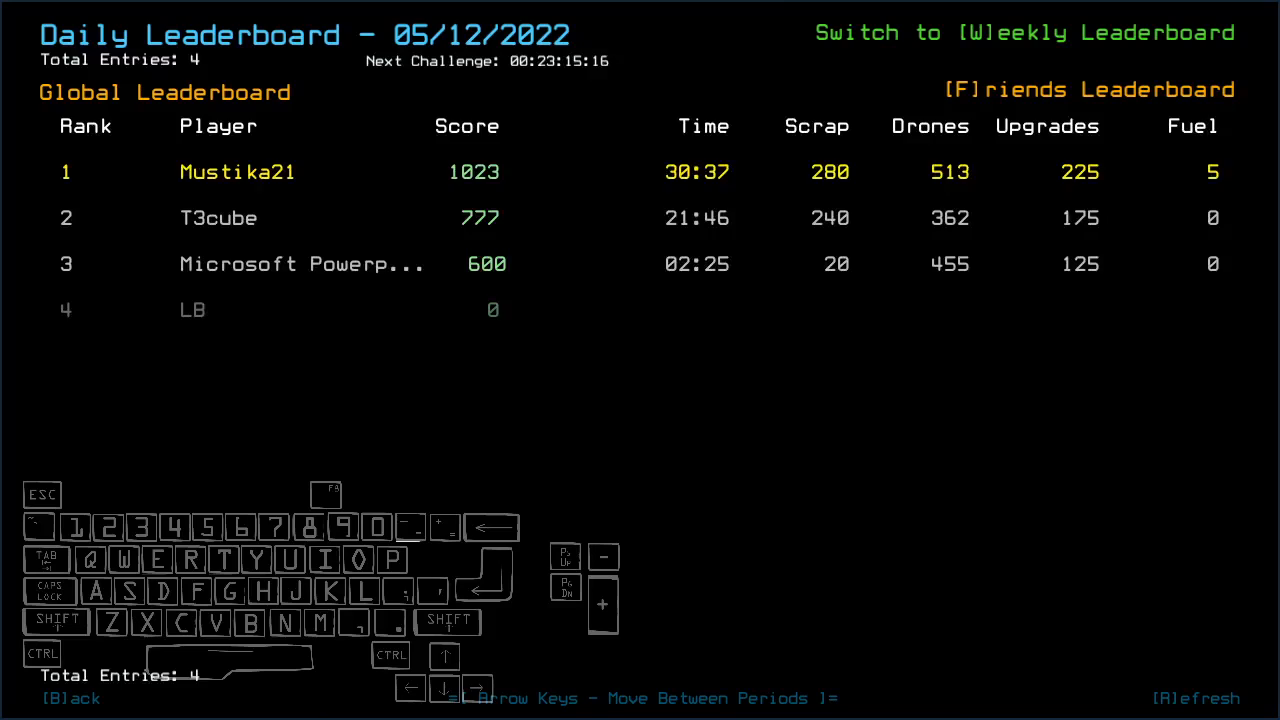